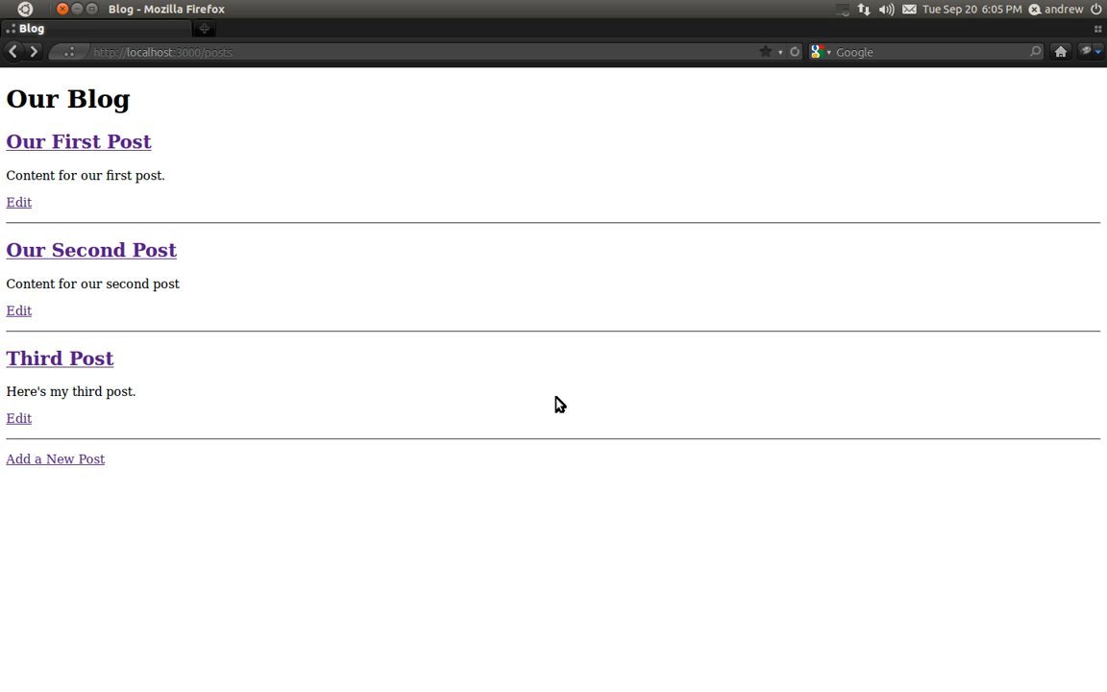
pyautogui.moveTo(85, 212)
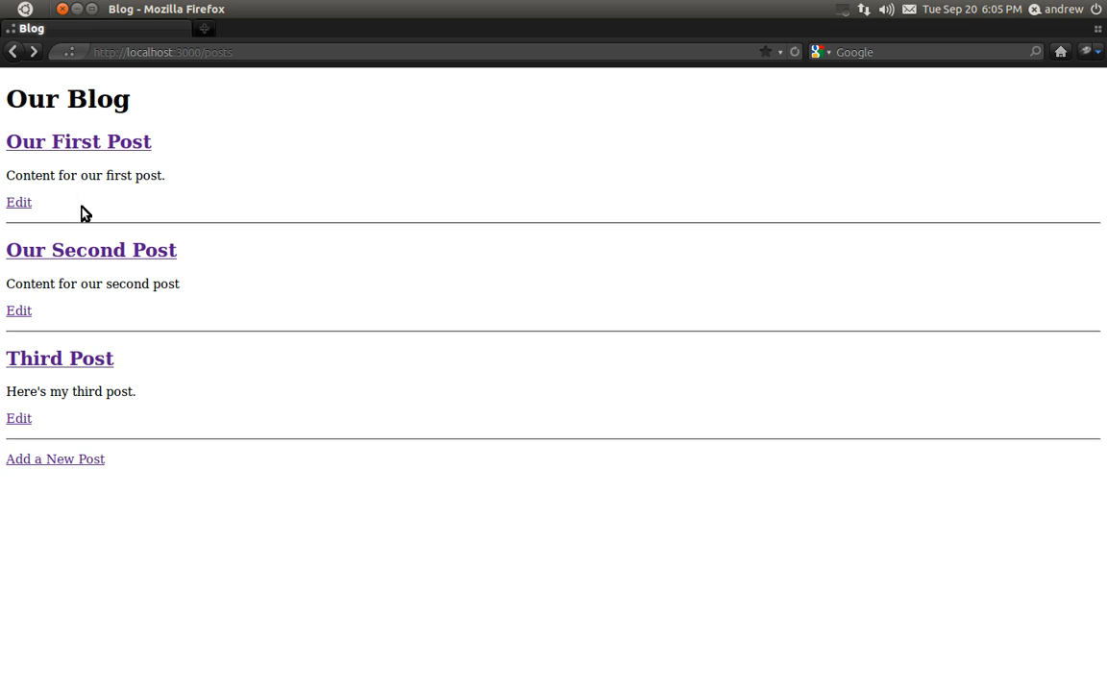
pyautogui.moveTo(54, 310)
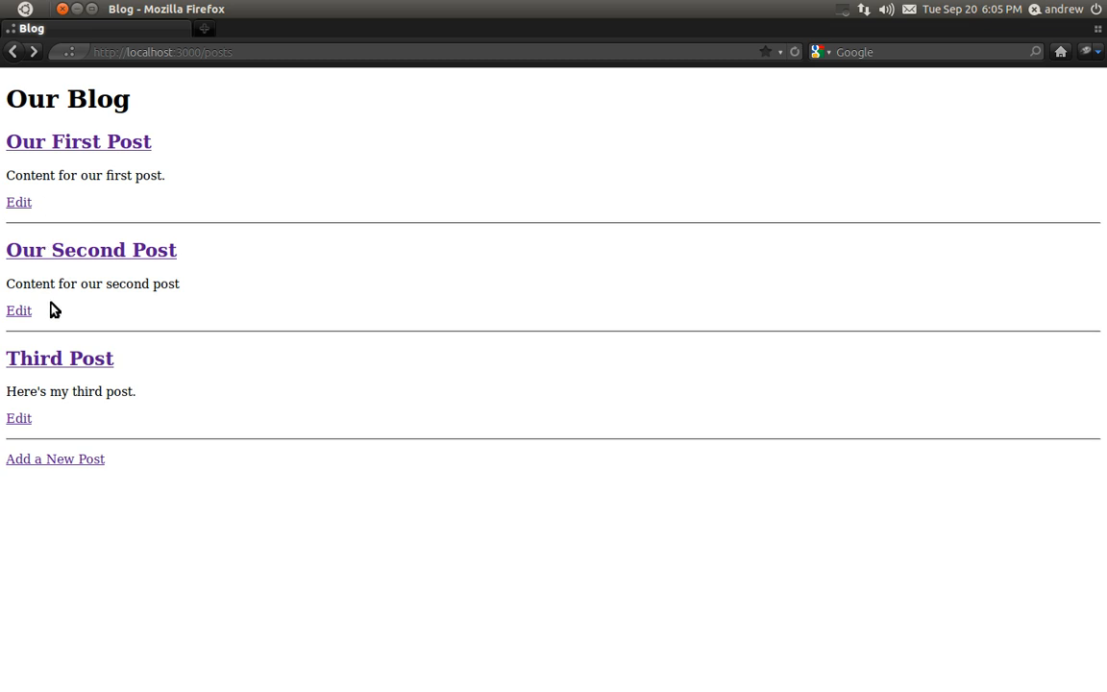
pyautogui.moveTo(52, 423)
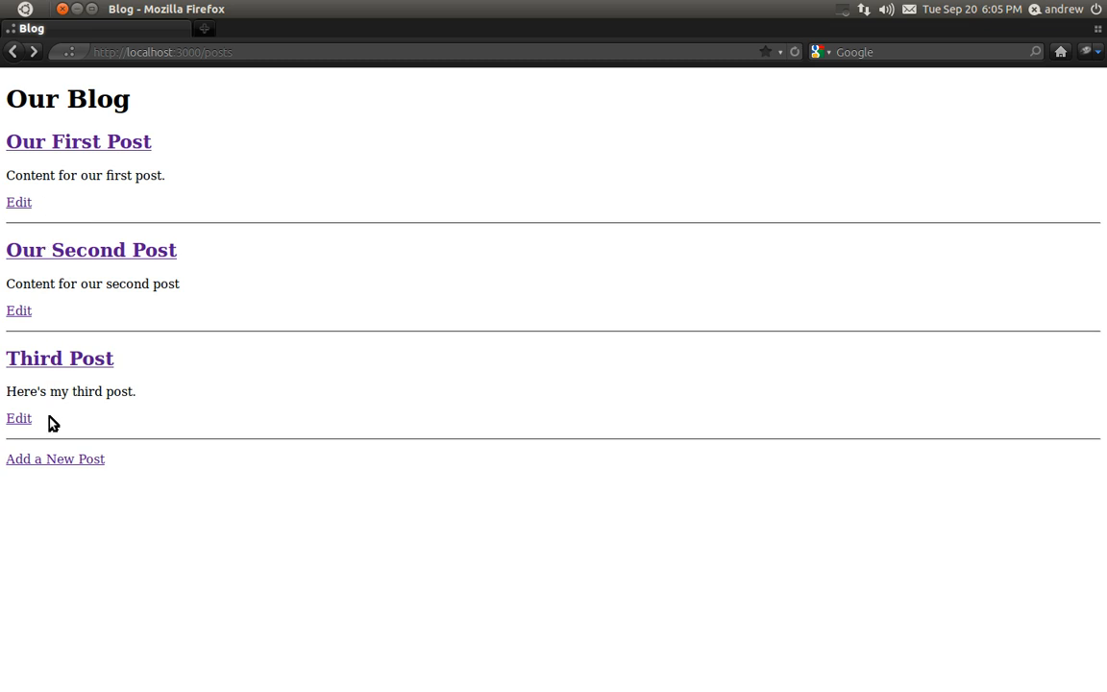
pyautogui.moveTo(231, 84)
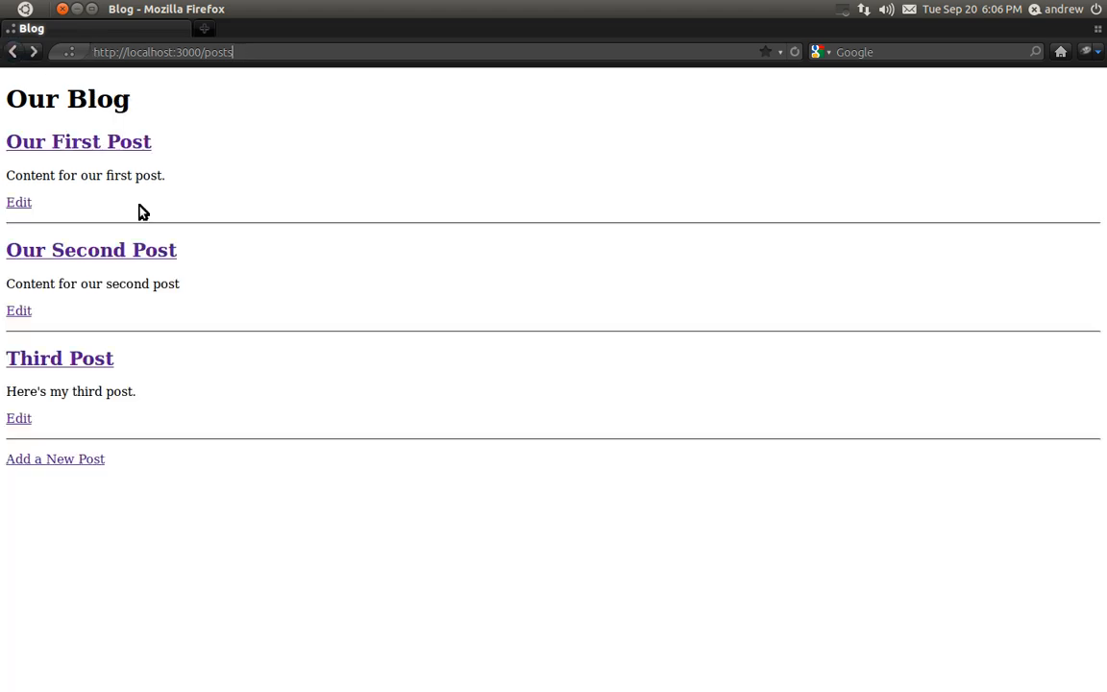
pyautogui.moveTo(50, 209)
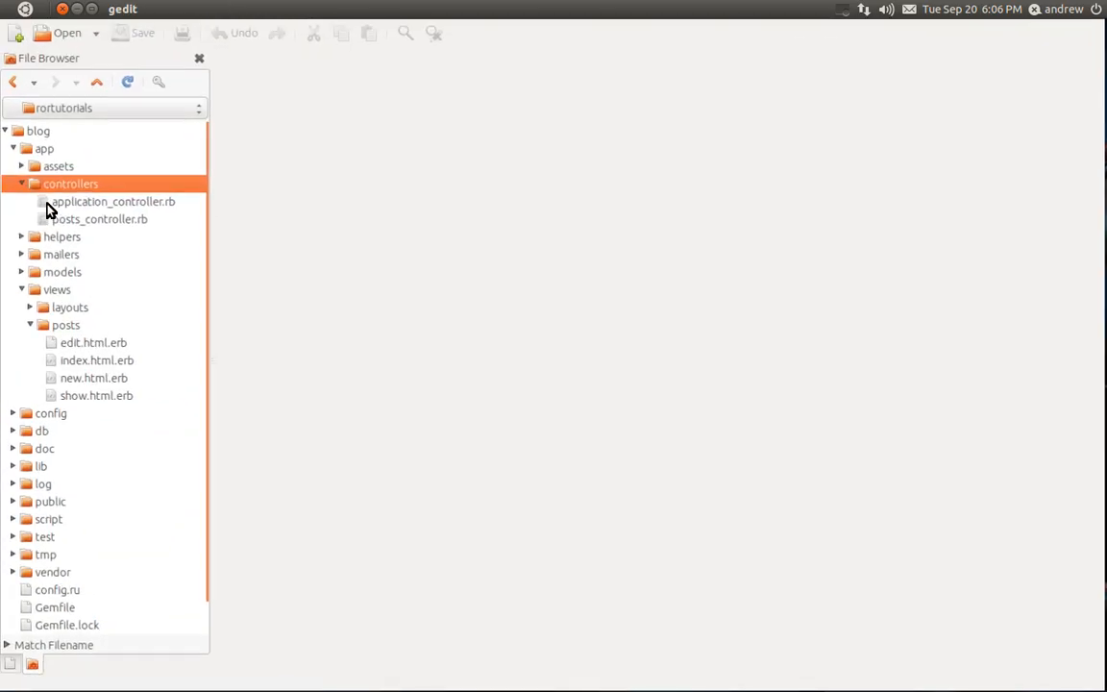
# Open the posts index template index.html.erb from the File Browser pane.
pyautogui.click(56, 288)
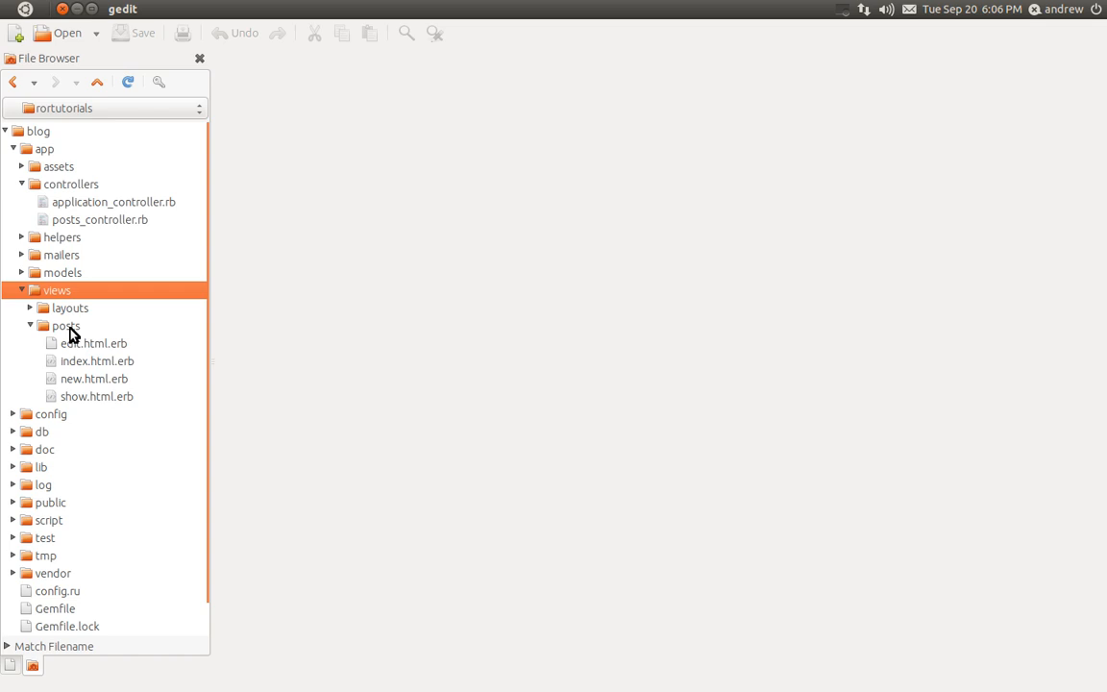
pyautogui.doubleClick(96, 361)
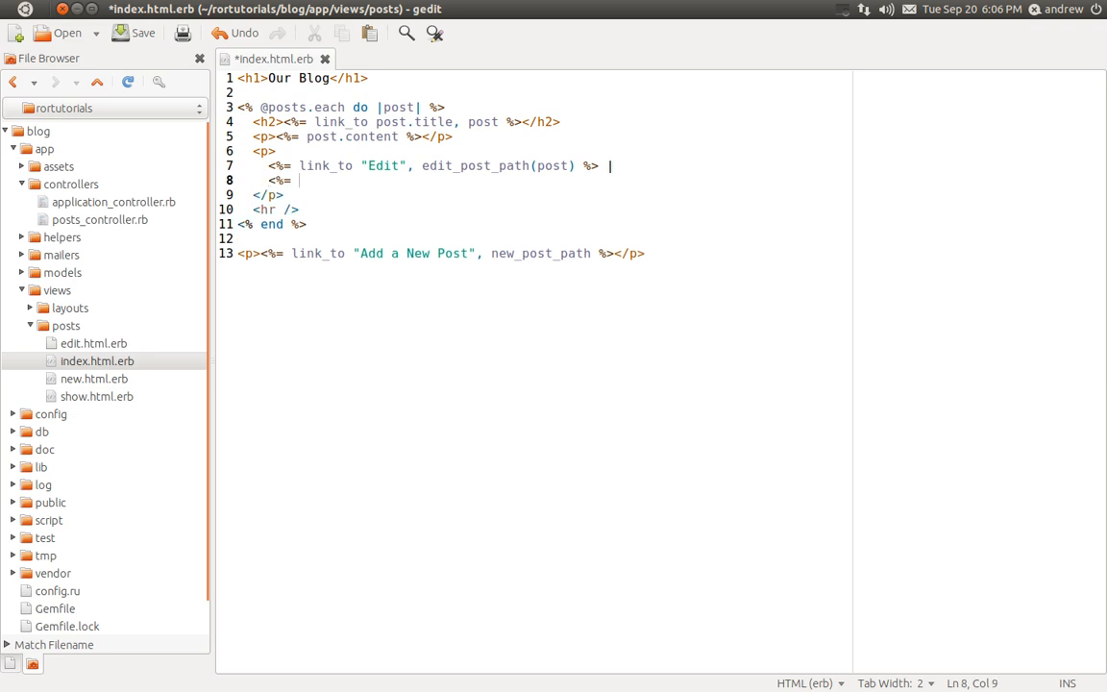
# Add link_to "Delete", post, :confirm => "Are you sure?", :method => :delete on line 8 and save.
pyautogui.write('link_to')
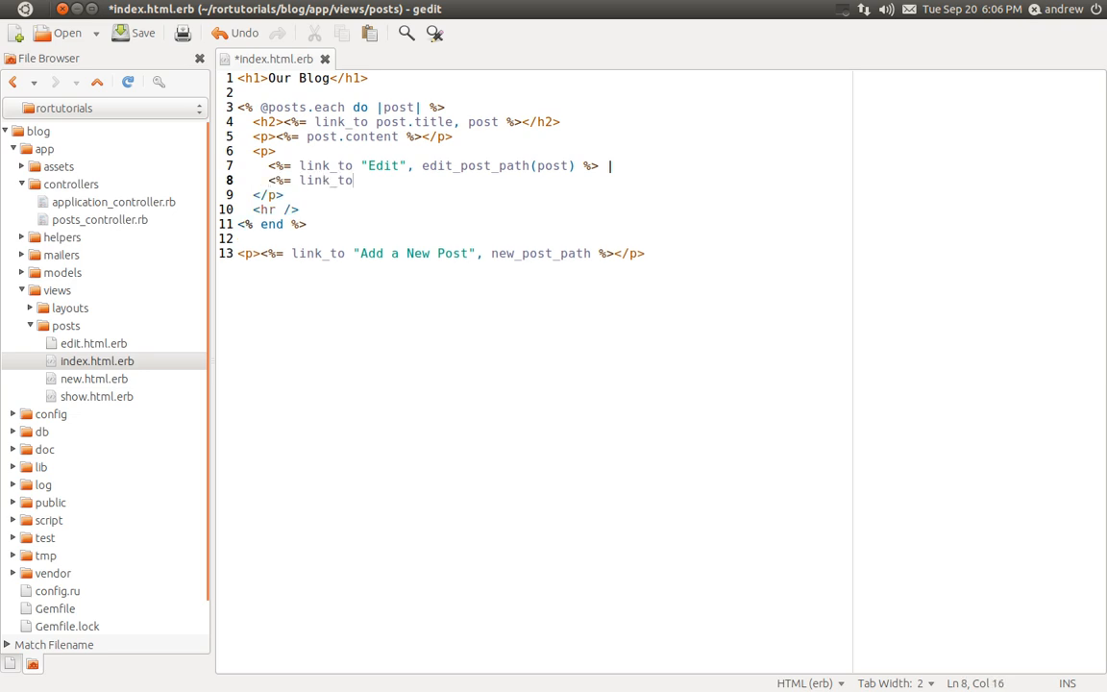
pyautogui.write('"Dele')
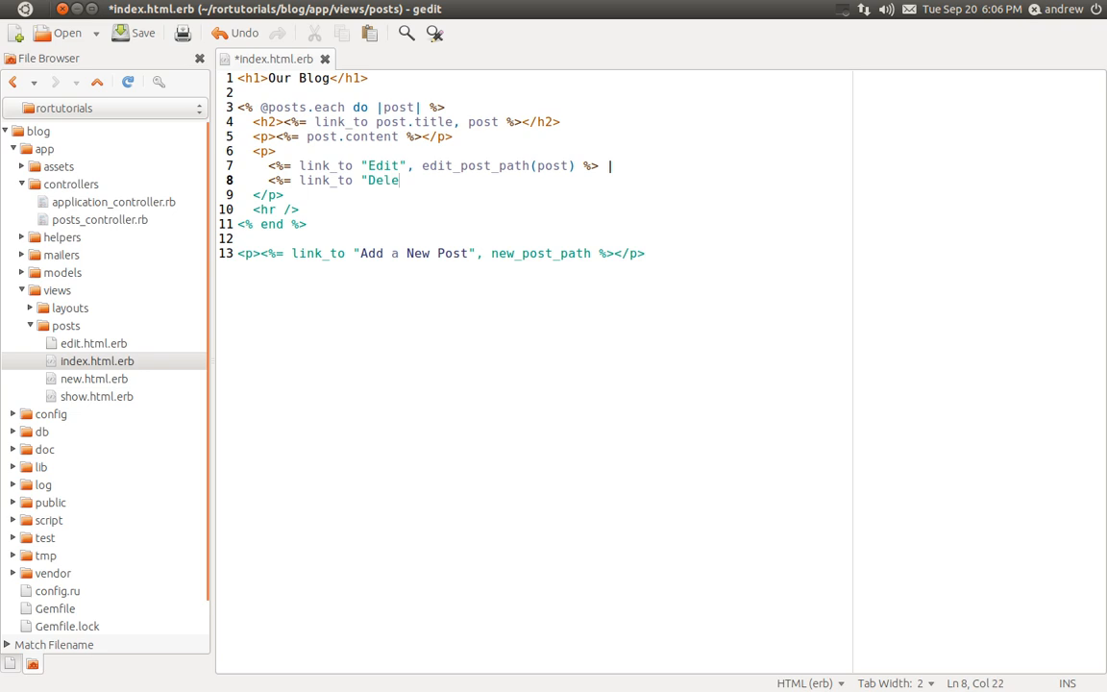
pyautogui.write('te"')
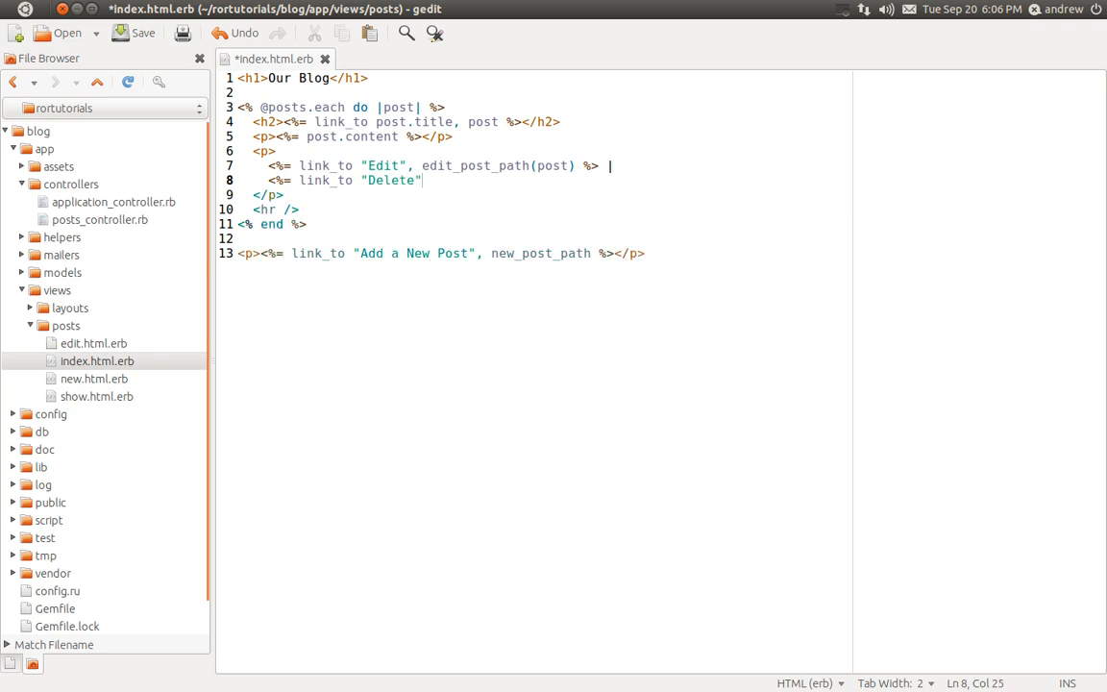
pyautogui.write(',')
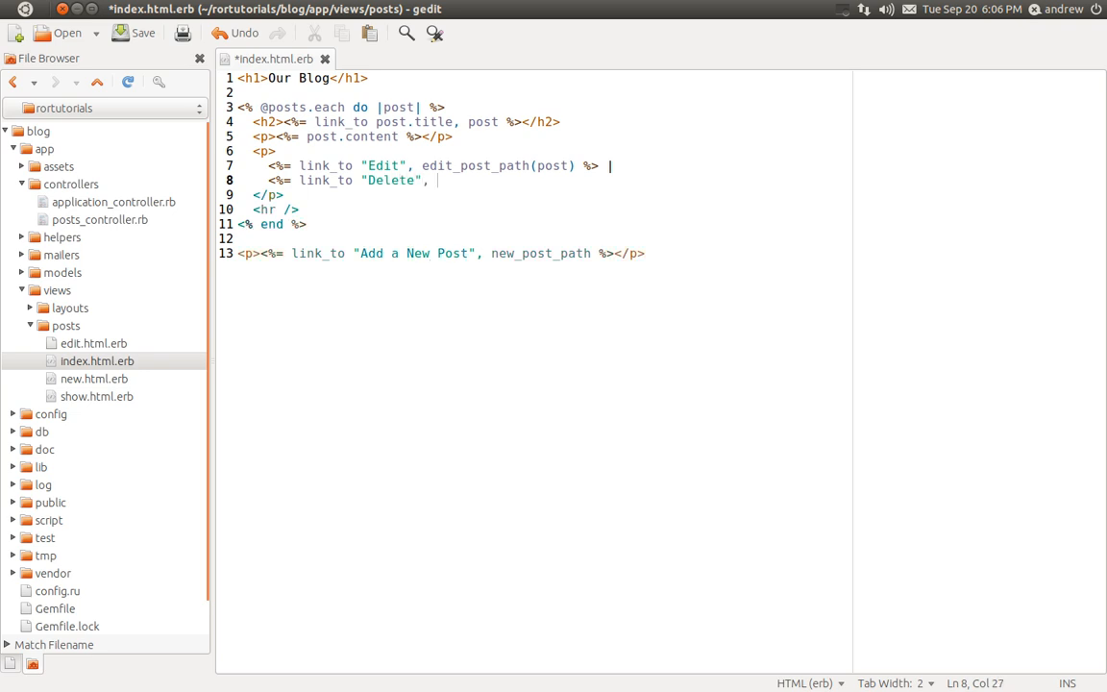
pyautogui.write('post,')
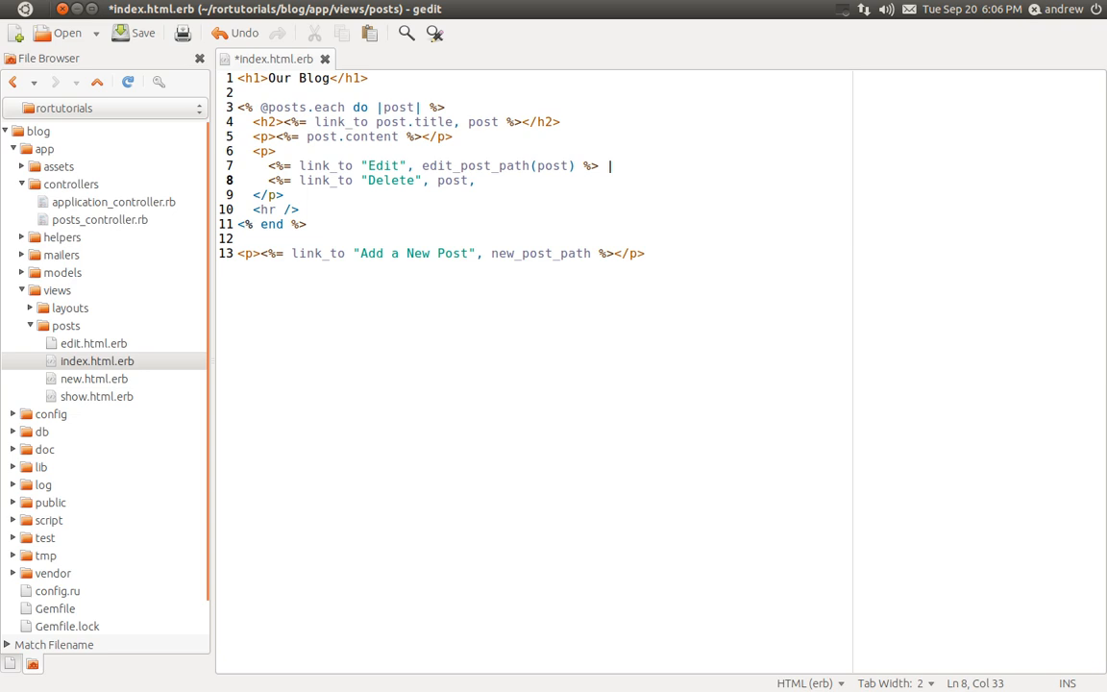
pyautogui.write(':confi')
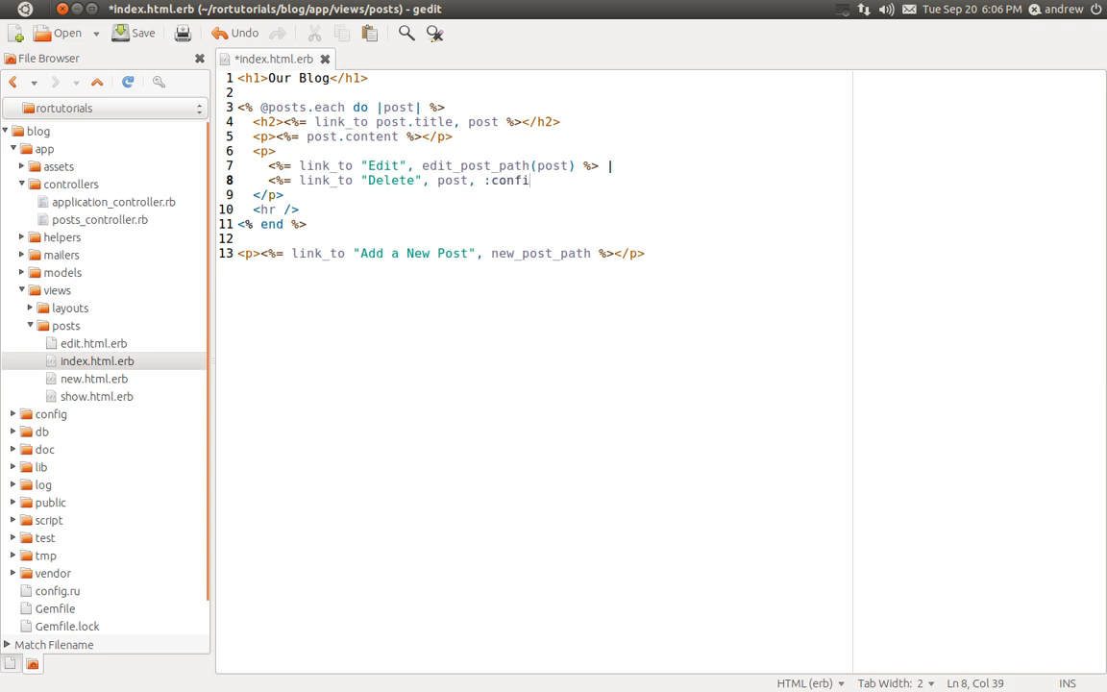
pyautogui.write('rm +.')
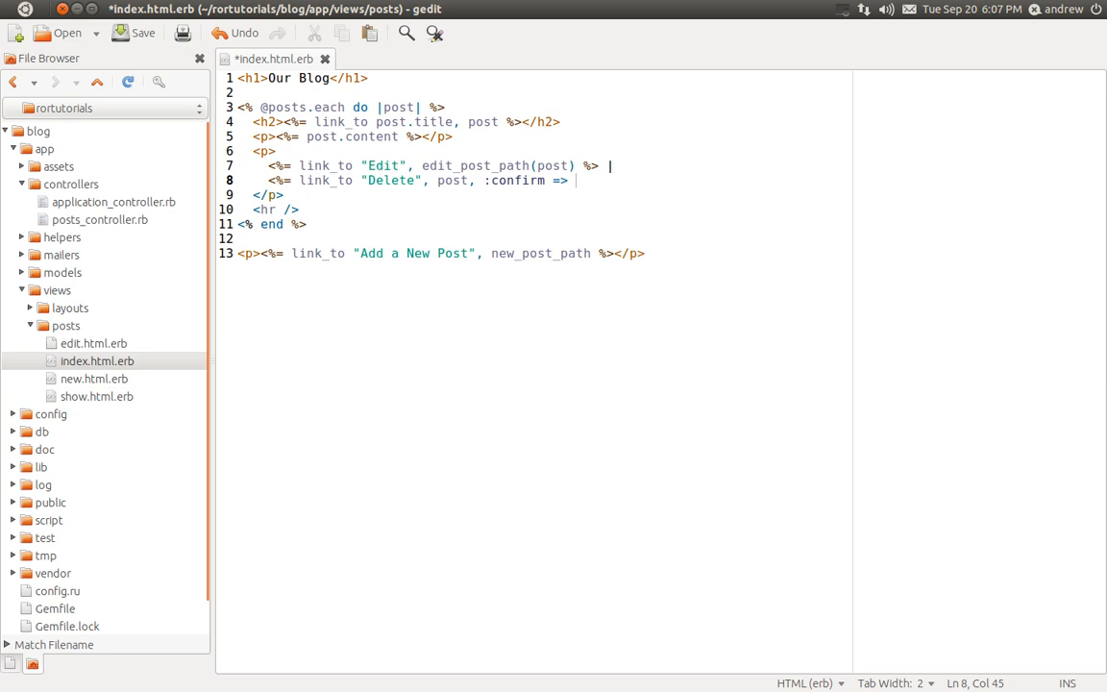
pyautogui.write('"Are you su')
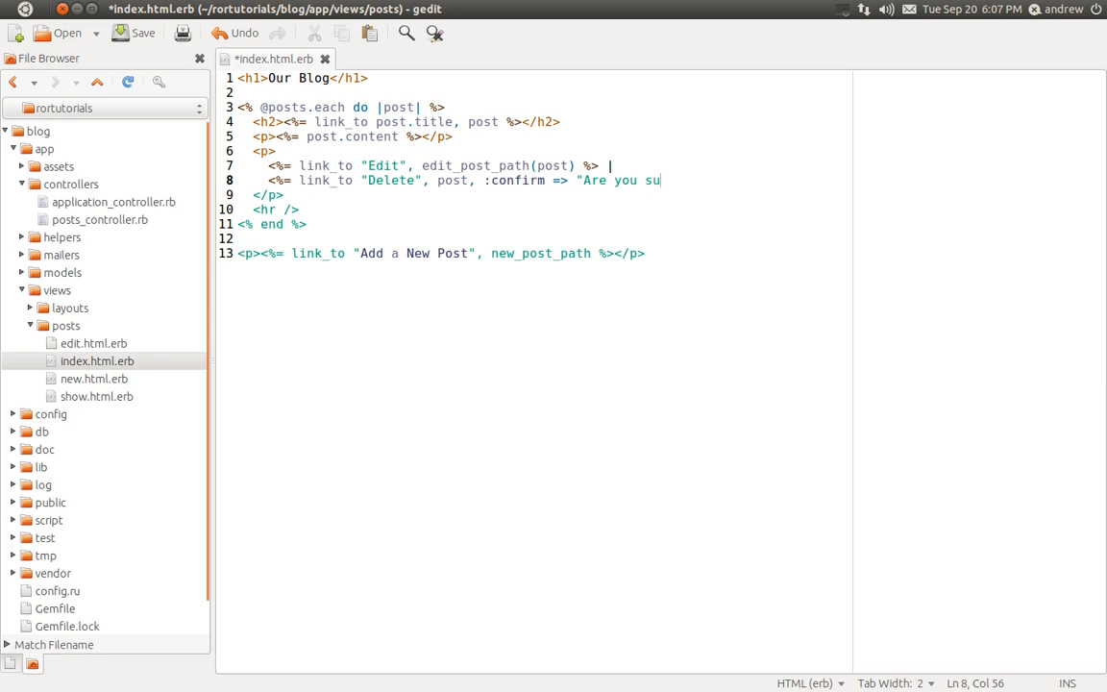
pyautogui.write('re?"')
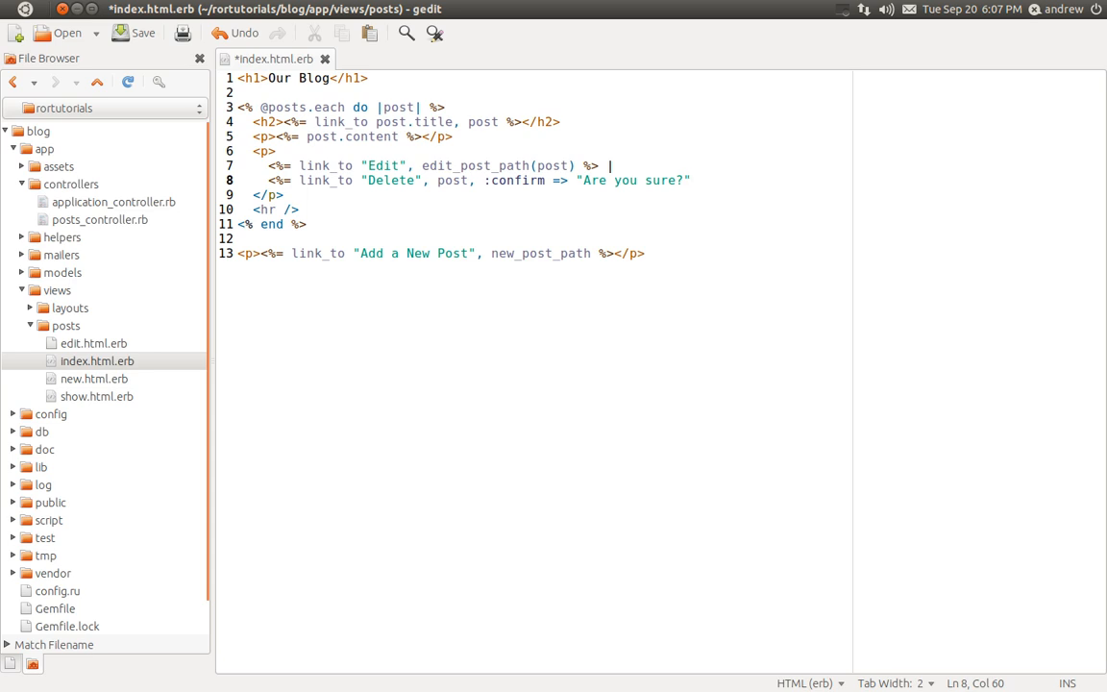
pyautogui.write('", :method =>')
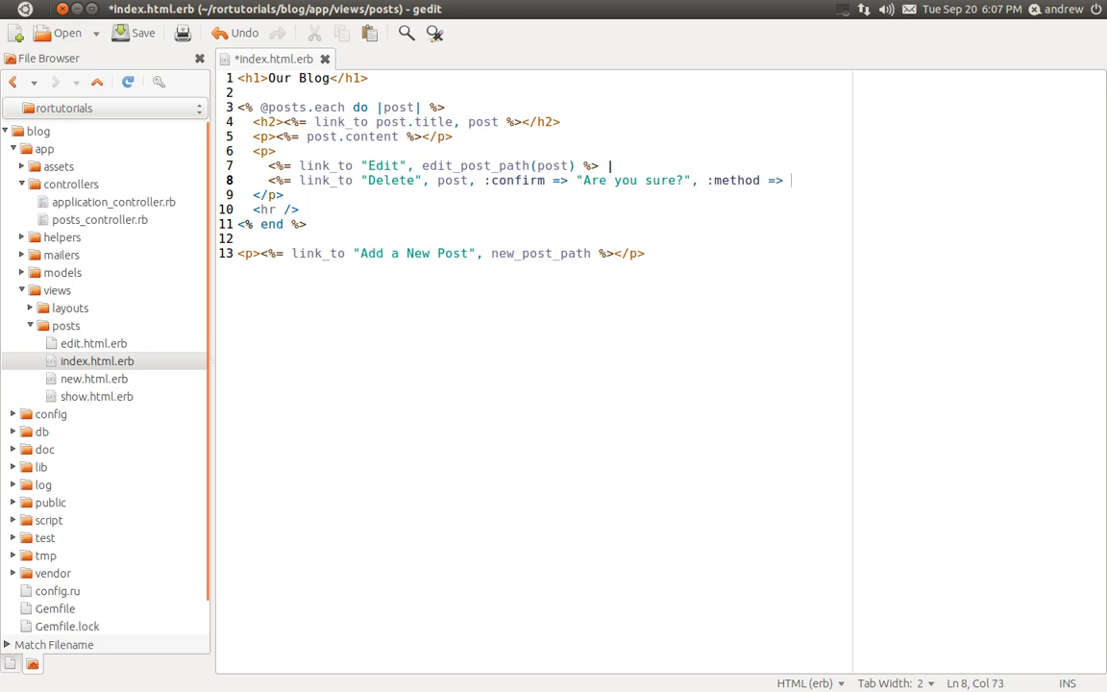
pyautogui.write(':delete')
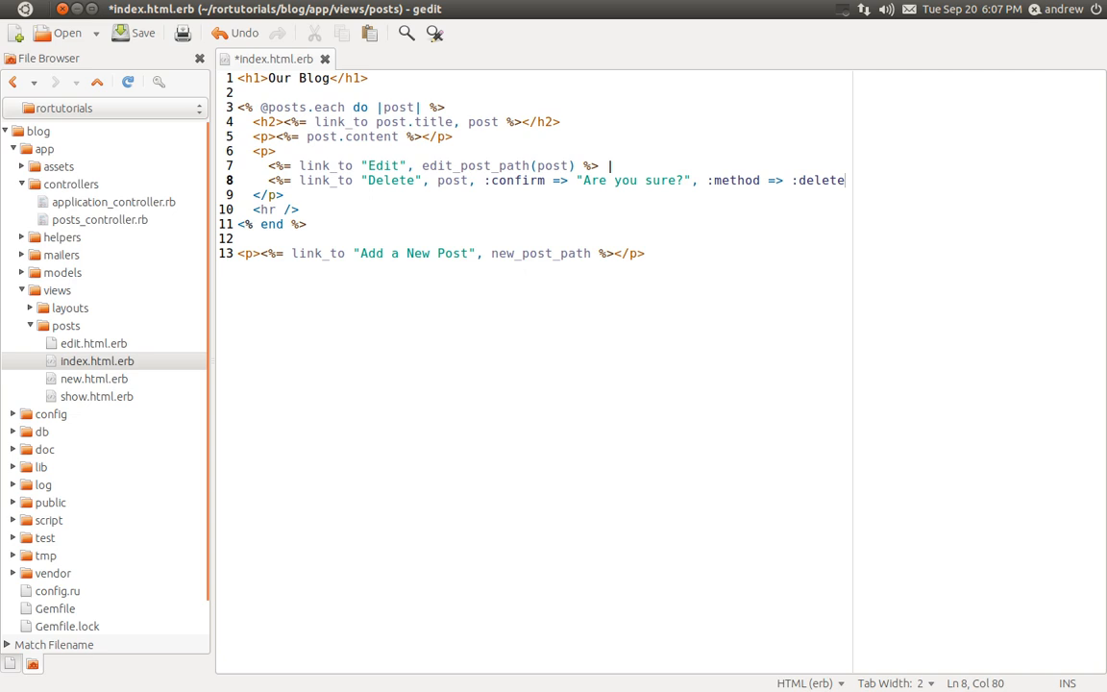
pyautogui.press('ctrl+s')
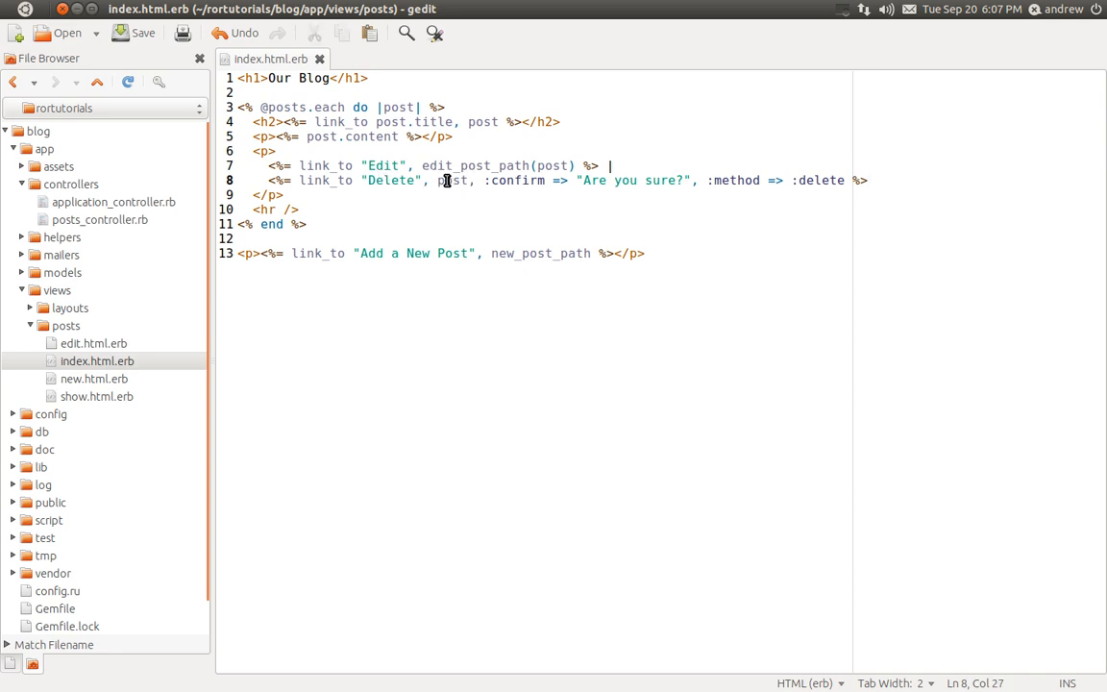
# Correct the Delete link's :method => :delete part and save the template again.
pyautogui.doubleClick(452, 181)
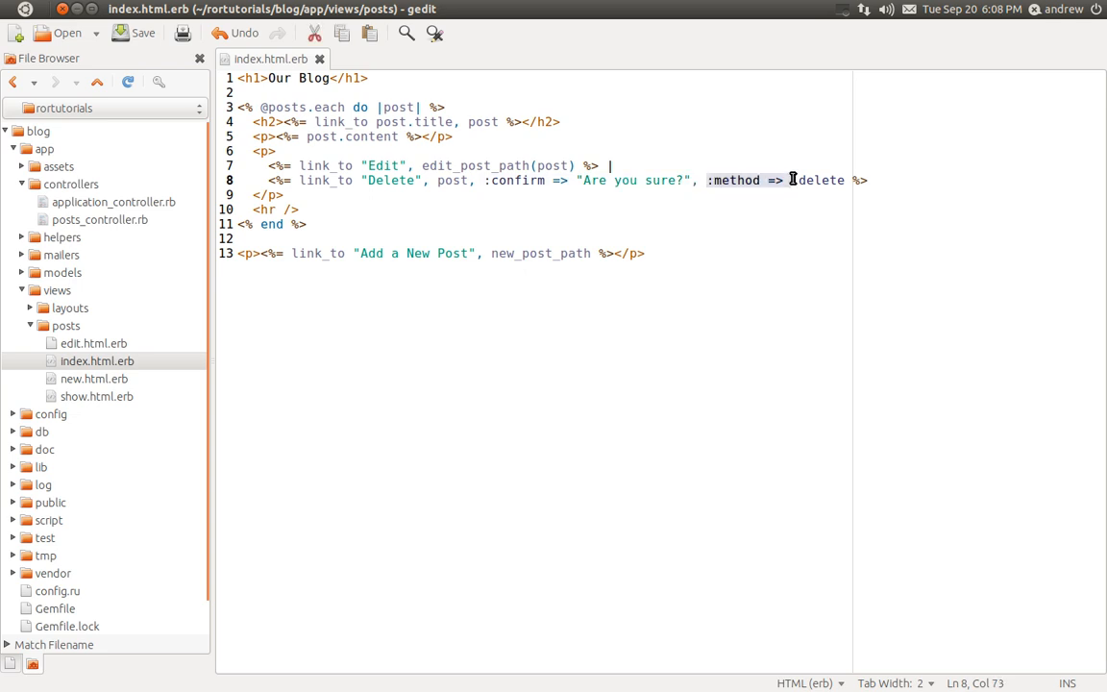
pyautogui.write(':delete')
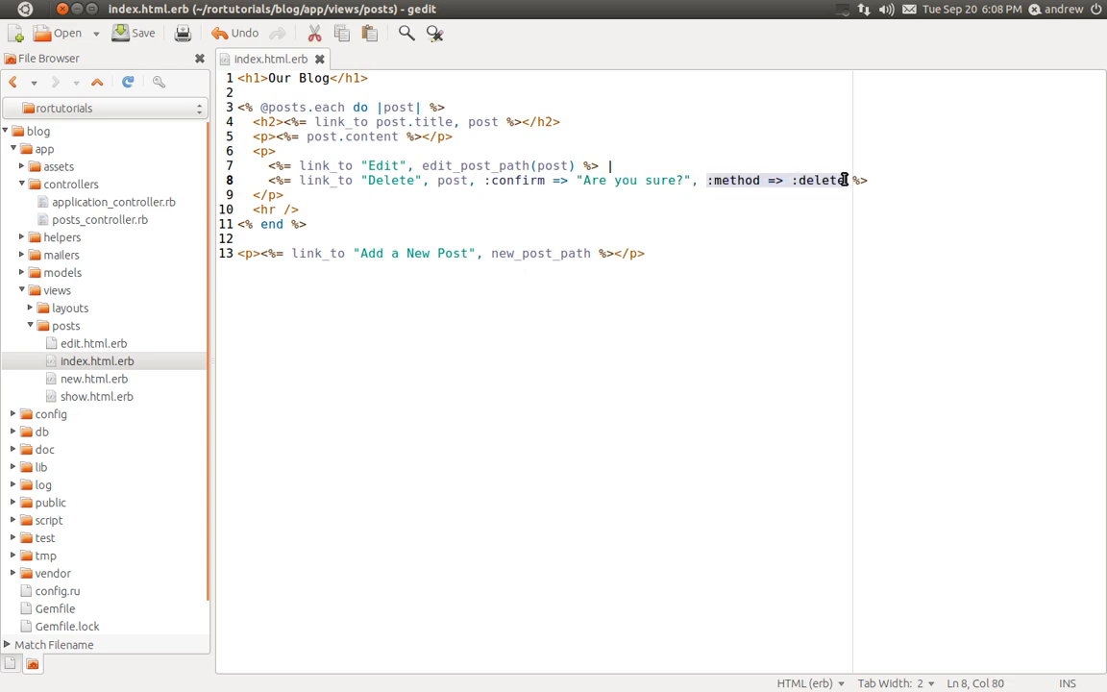
pyautogui.press('ctrl+s')
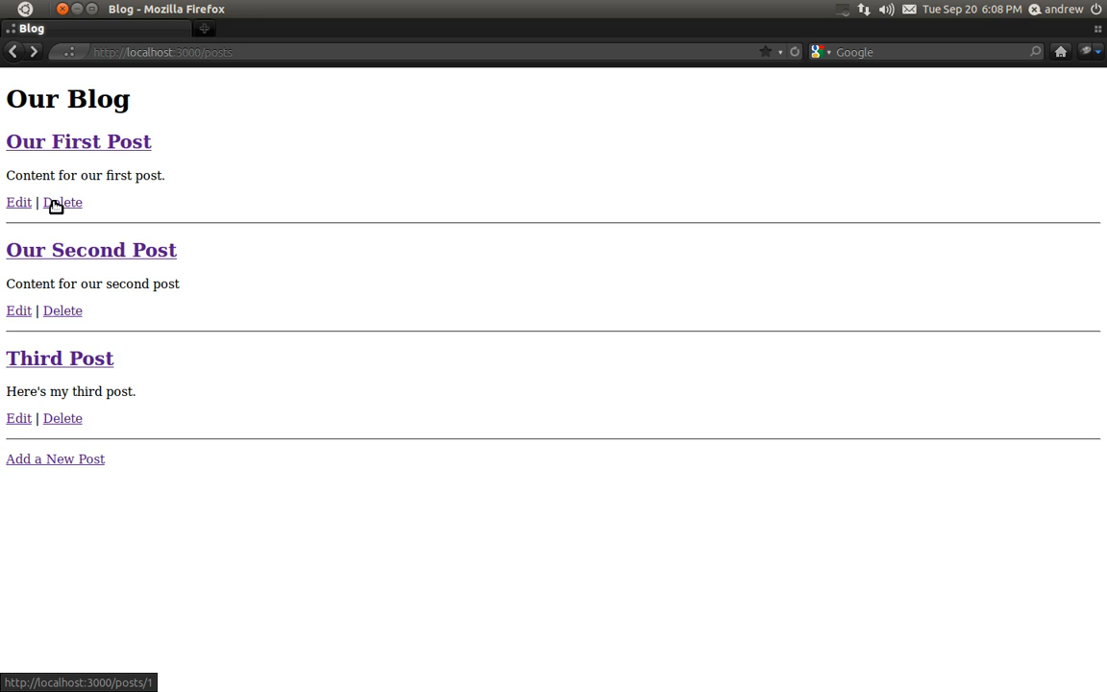
pyautogui.click(62, 202)
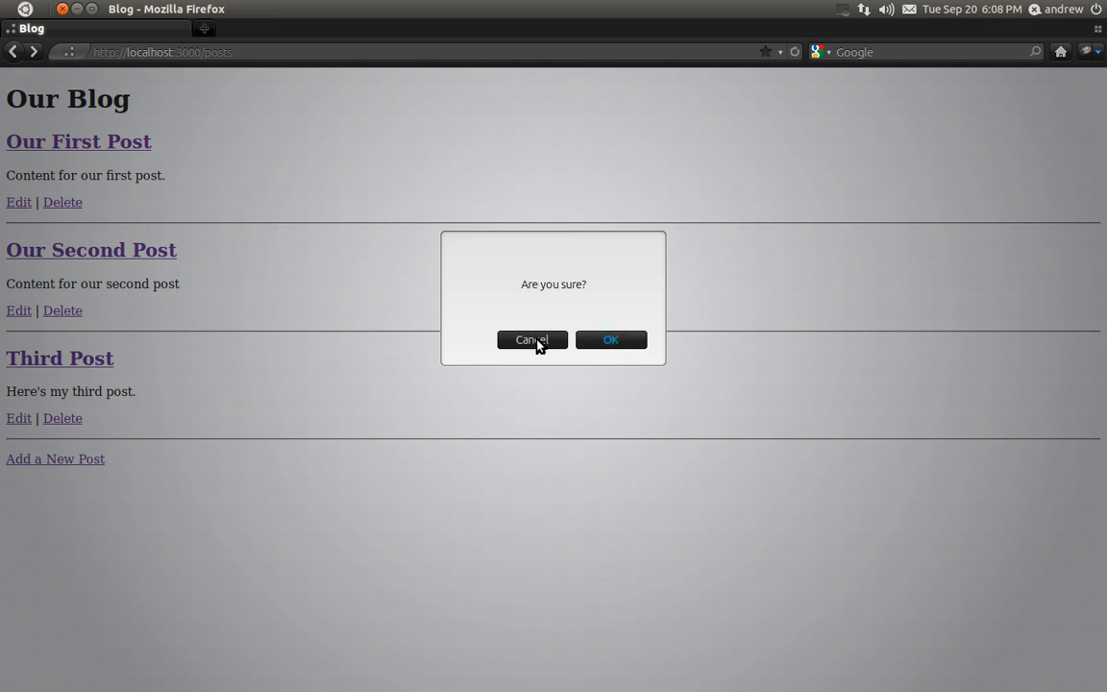
pyautogui.moveTo(575, 346)
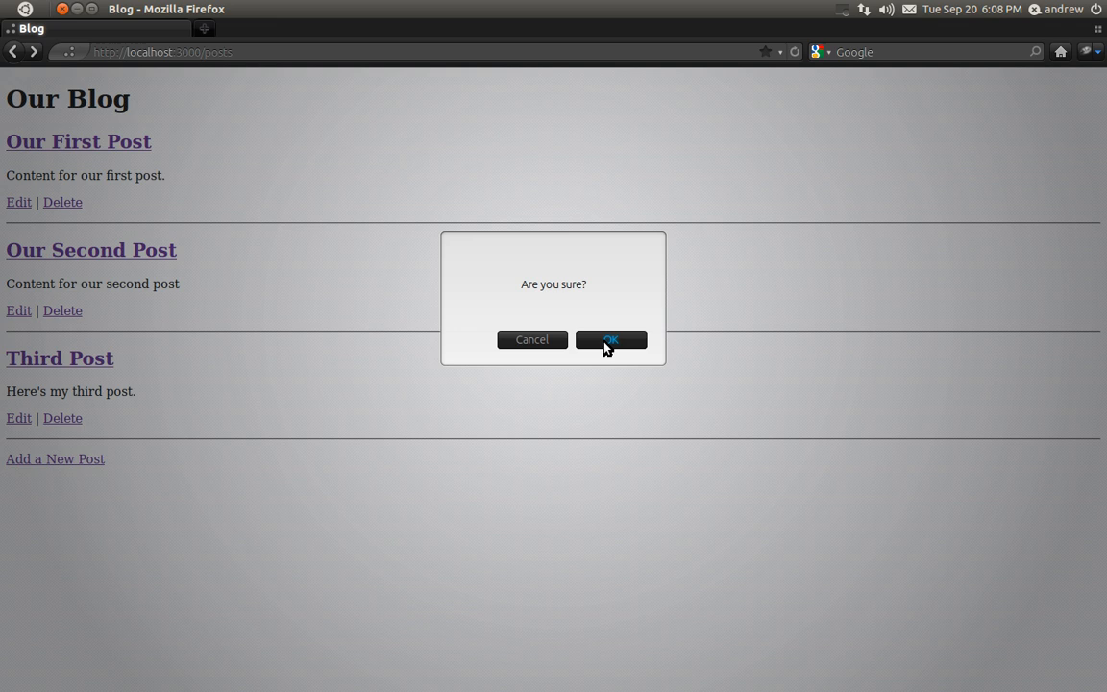
pyautogui.moveTo(531, 339)
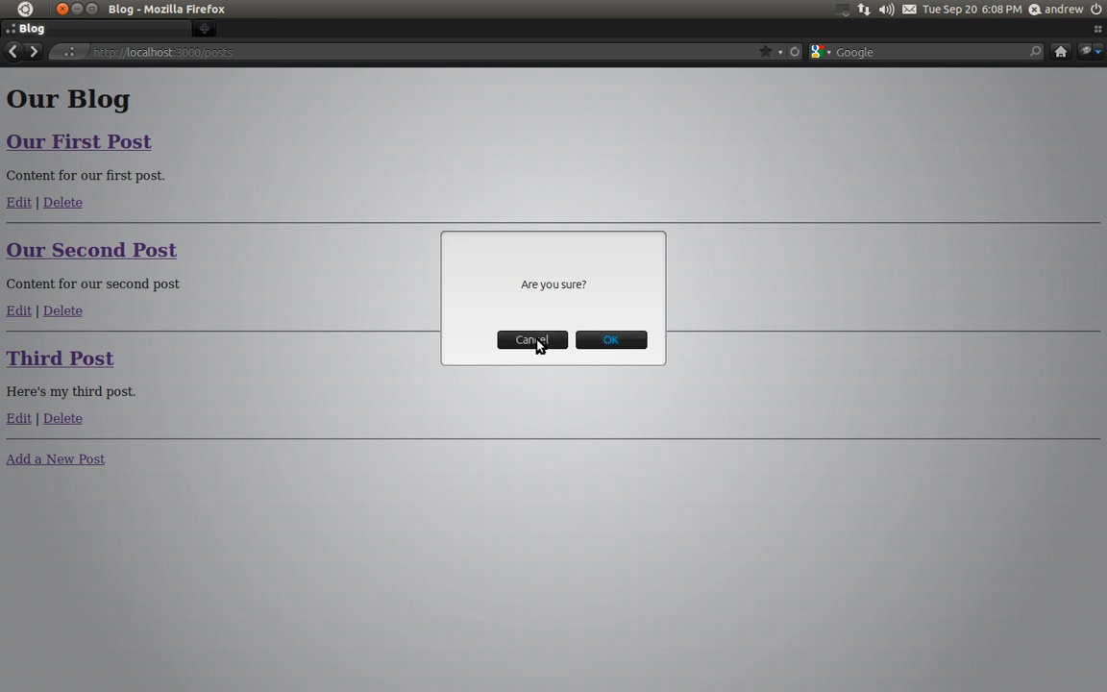
pyautogui.click(531, 338)
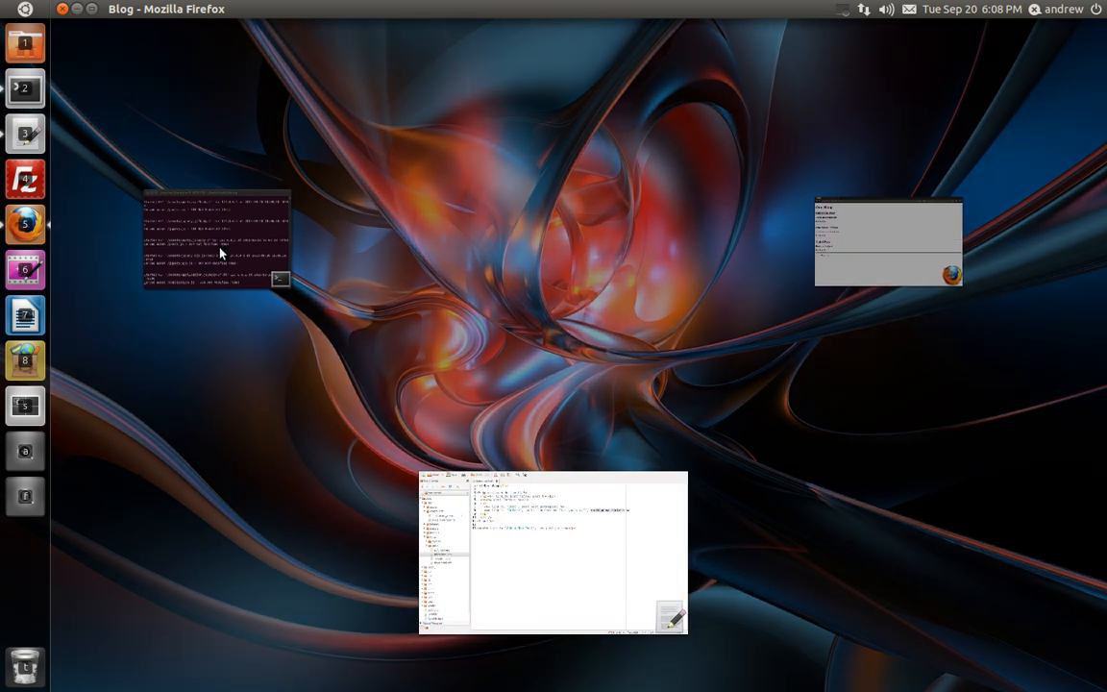
# Open posts_controller.rb from app/controllers in the File Browser pane.
pyautogui.click(554, 554)
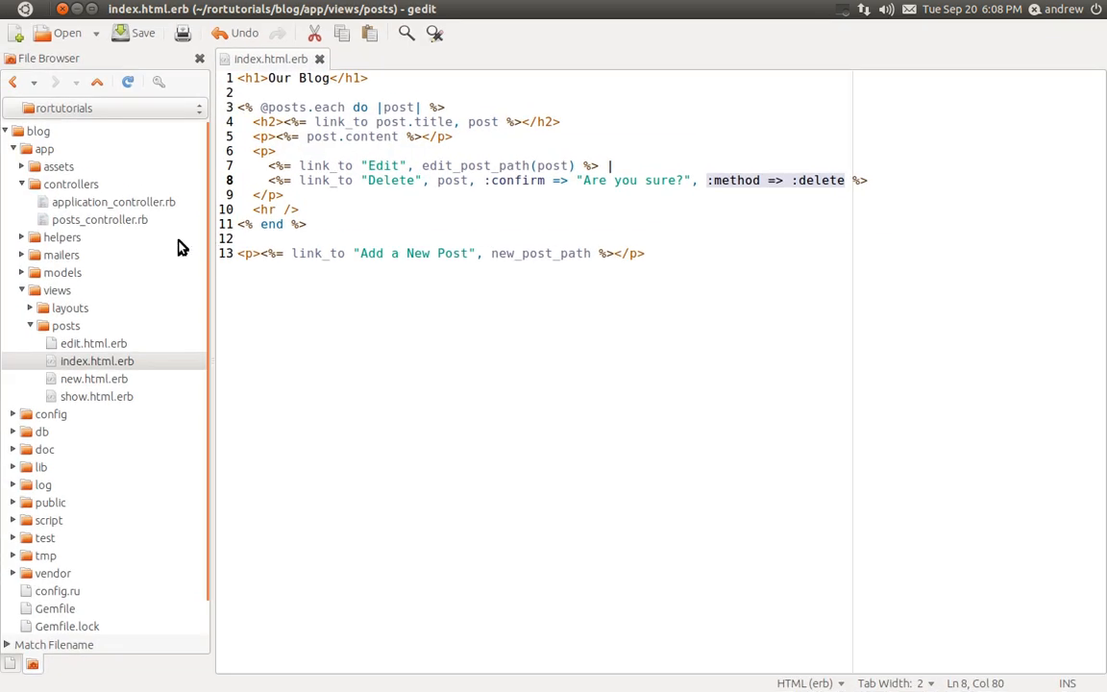
pyautogui.click(69, 184)
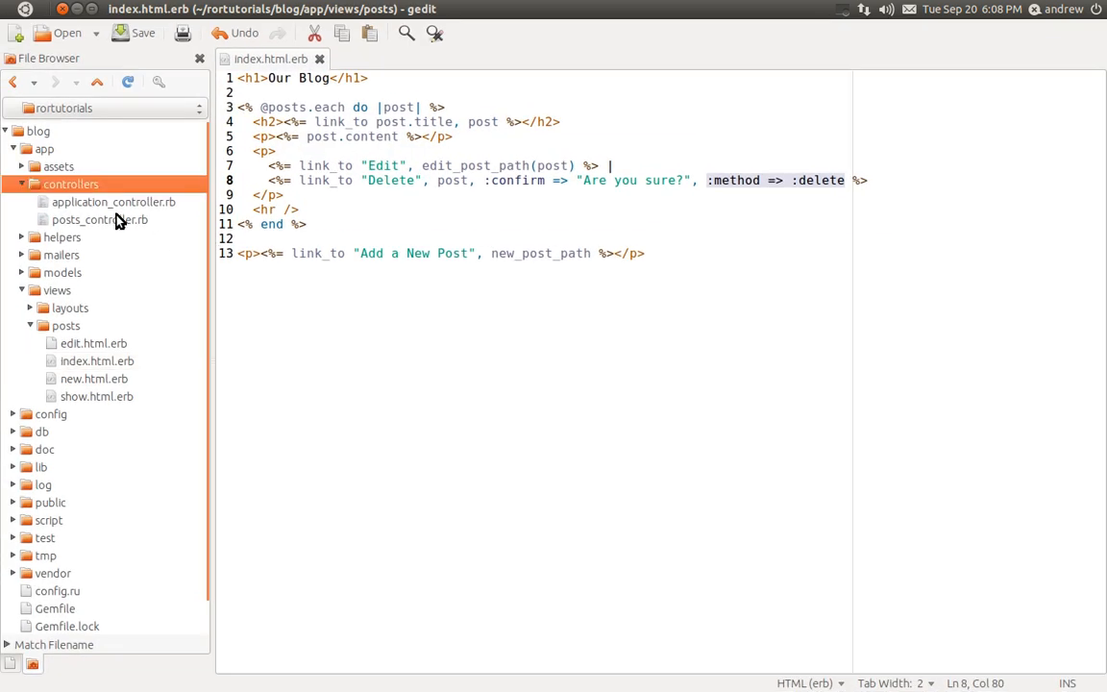
pyautogui.doubleClick(100, 219)
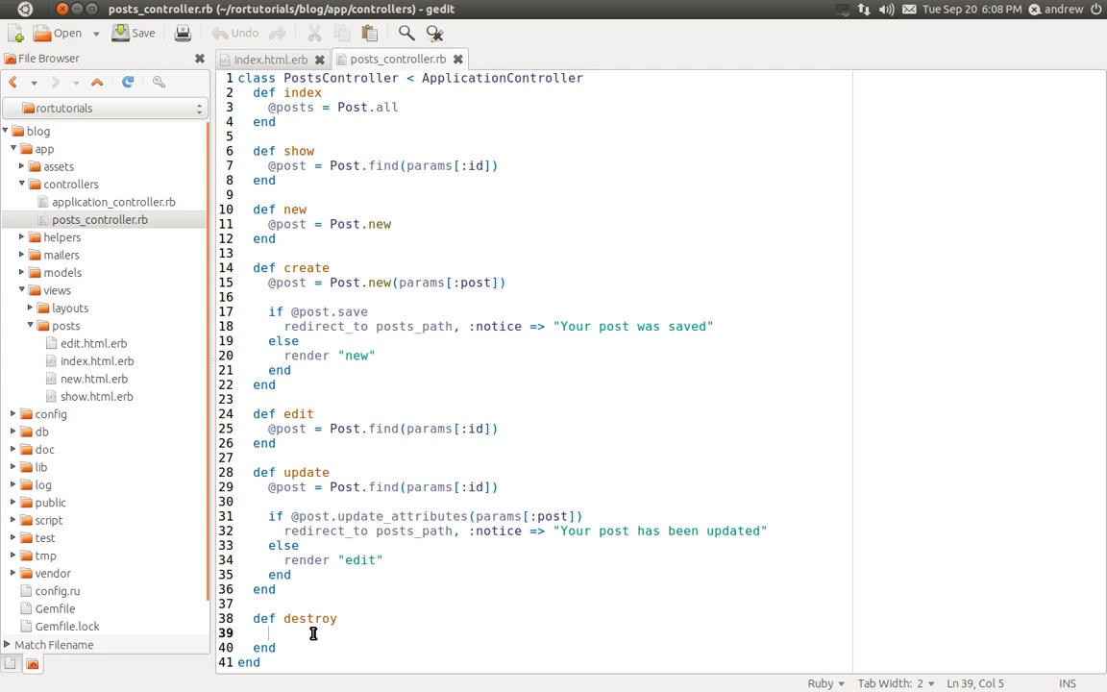
pyautogui.write('@post')
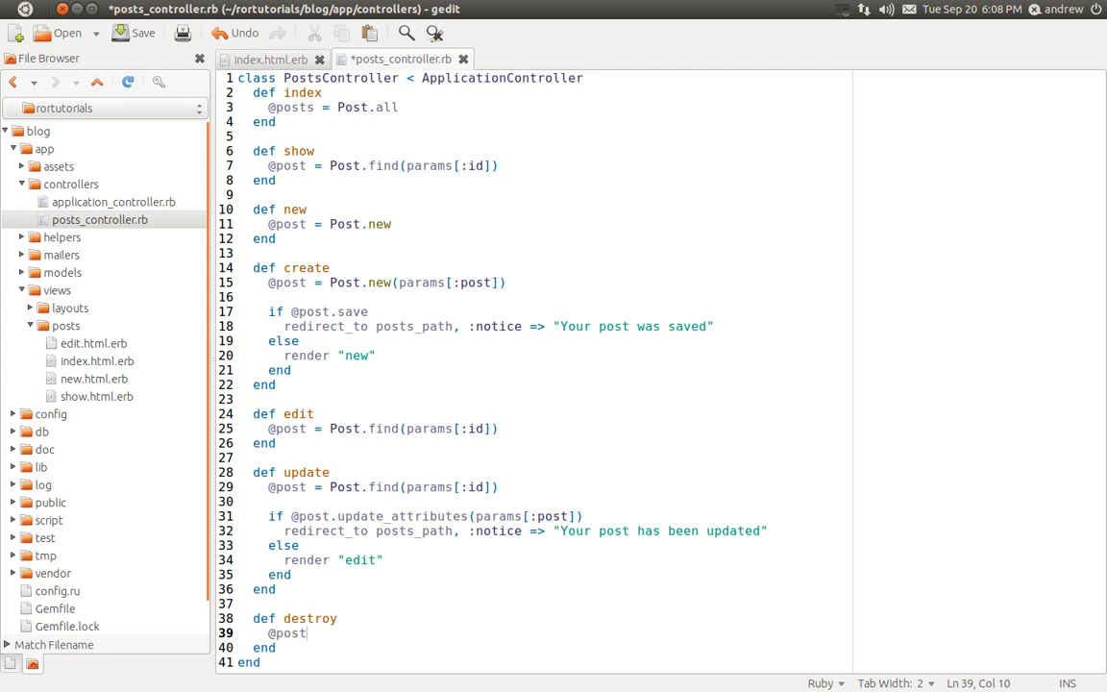
pyautogui.write('= P')
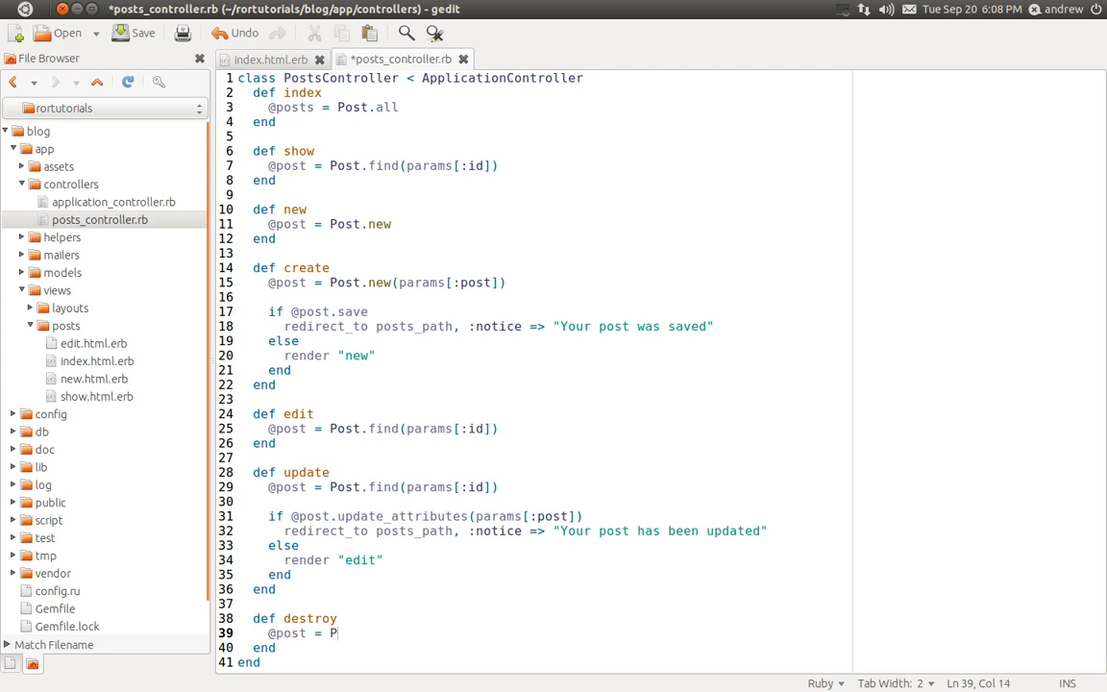
pyautogui.write('ost.find(')
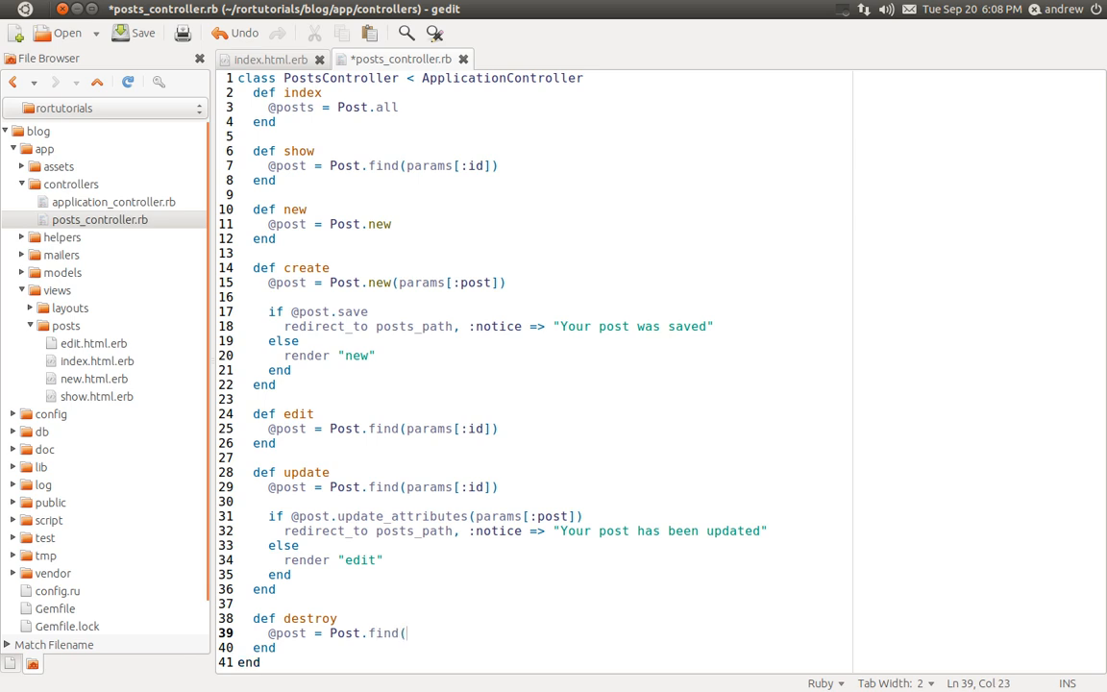
pyautogui.write('params[:id')
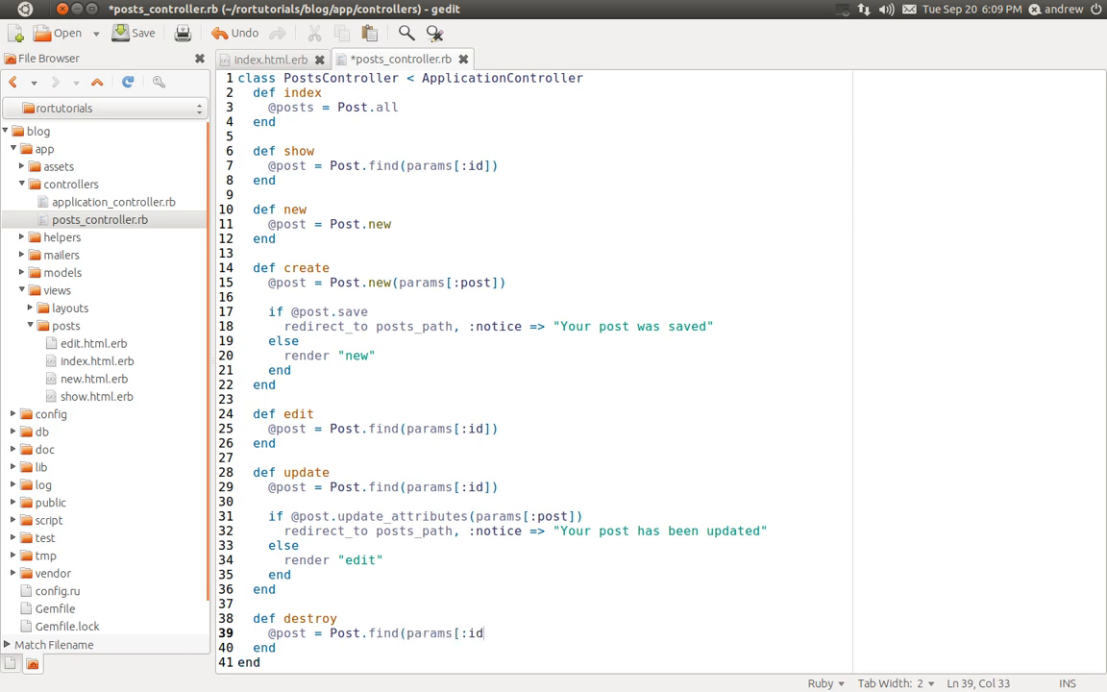
pyautogui.write('])')
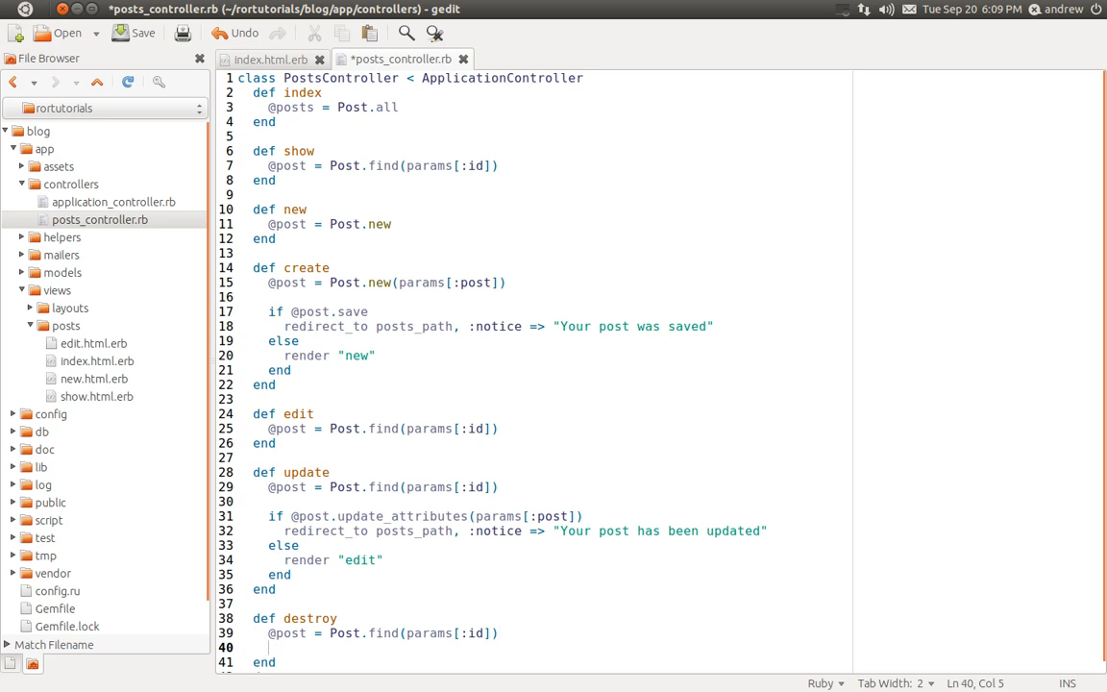
pyautogui.write('@post.destroy')
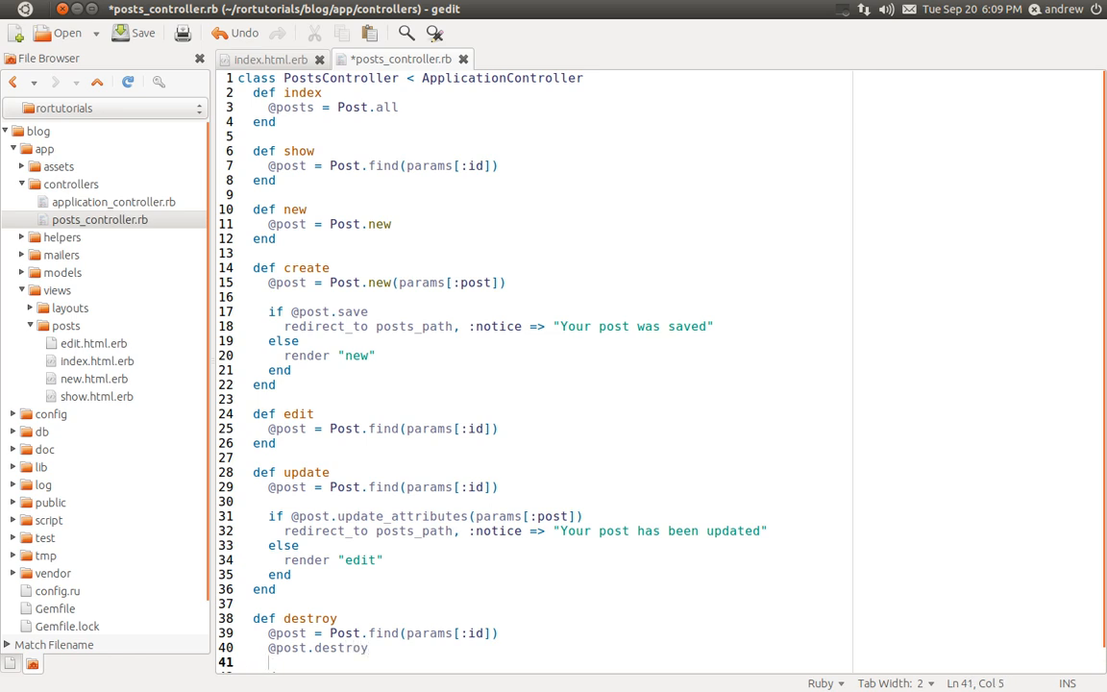
# Add redirect_to posts_path, :notice => "Your post has been deleted" and save the controller.
pyautogui.write('r')
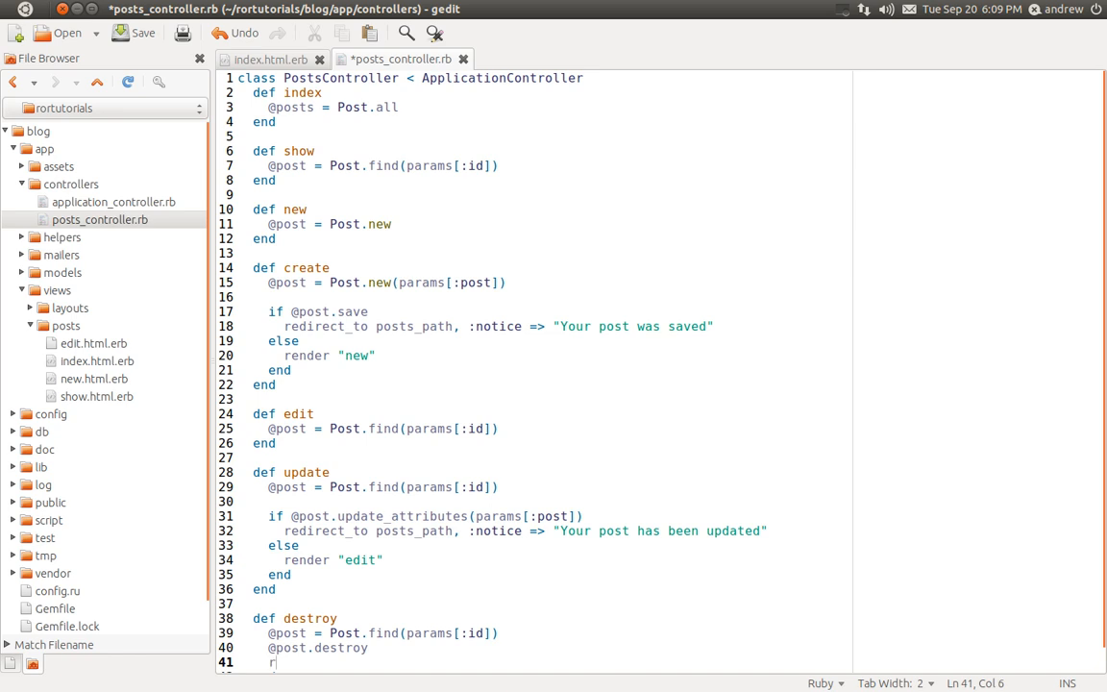
pyautogui.write('edirect_to')
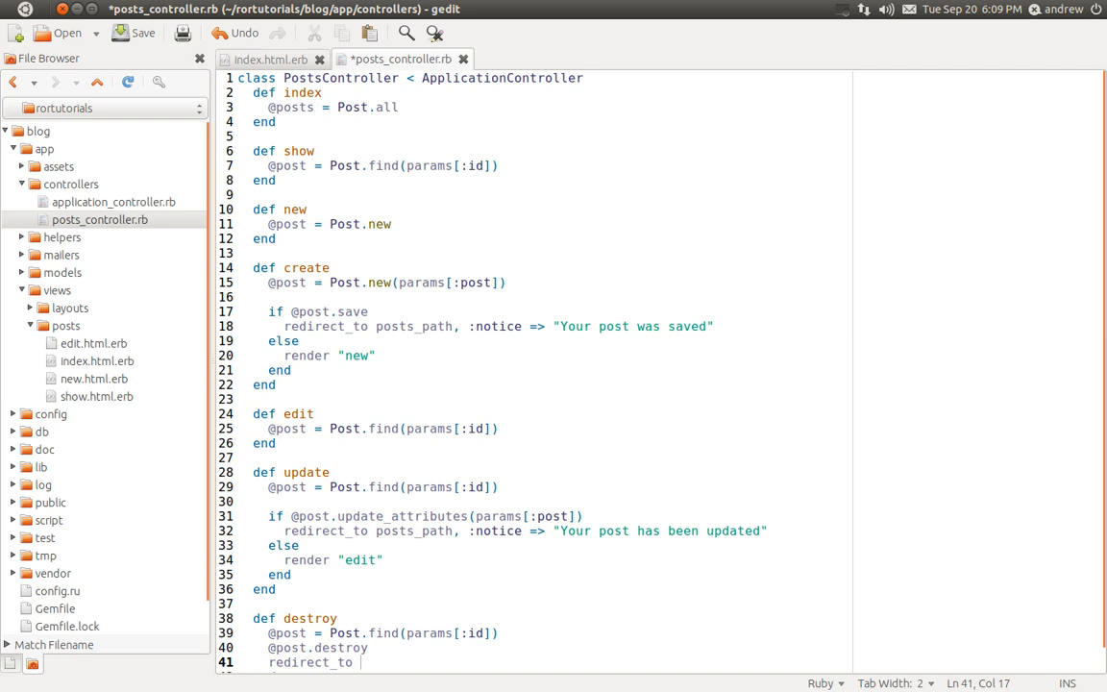
pyautogui.write('posts_path')
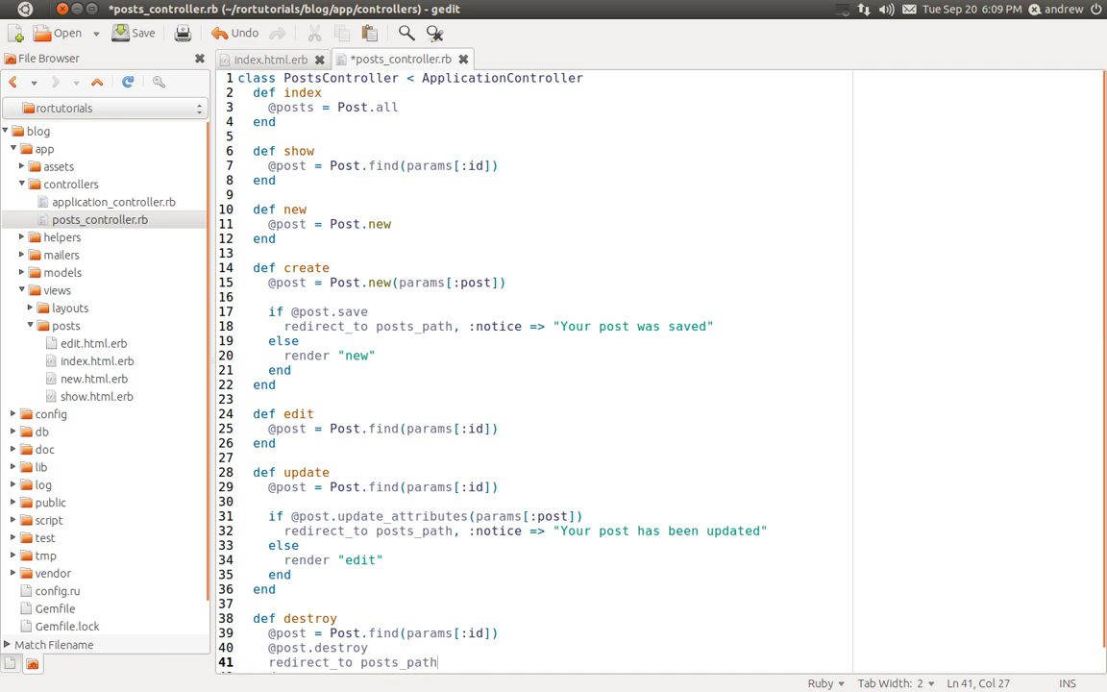
pyautogui.write(', :notice =>')
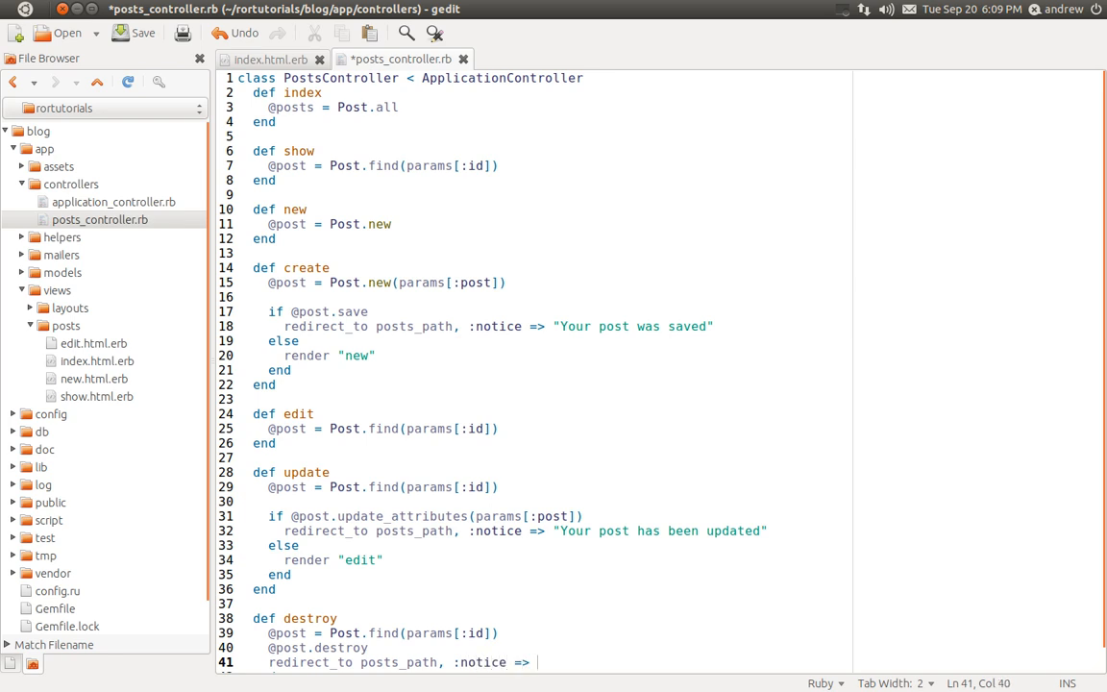
pyautogui.write('"Your post has b')
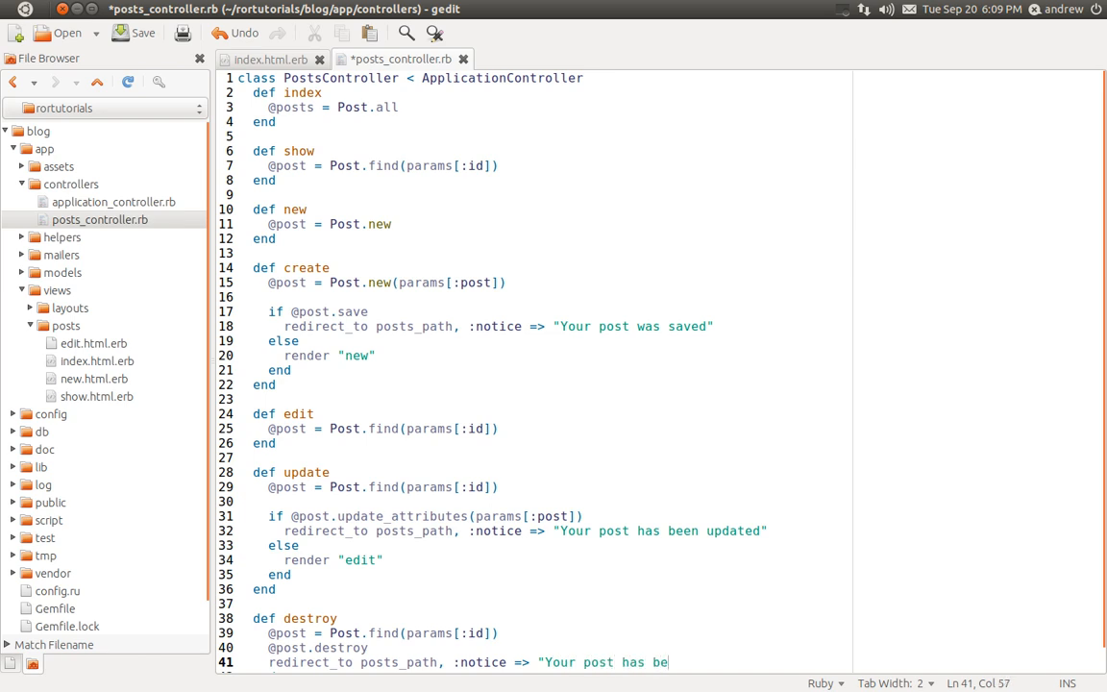
pyautogui.write('en deleted"')
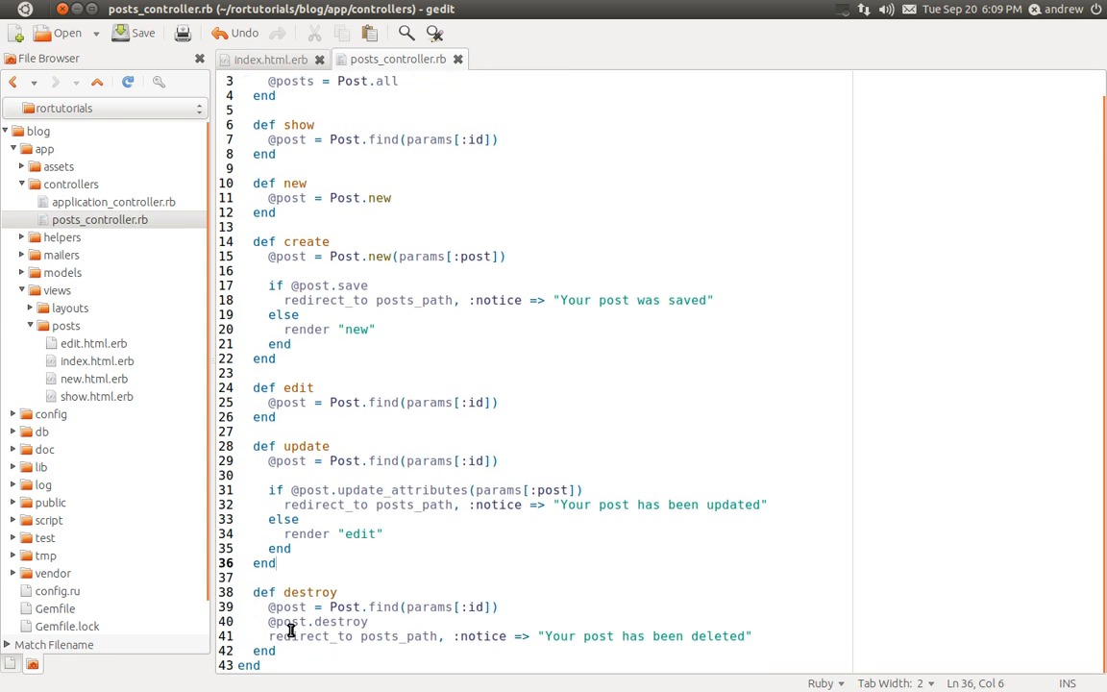
pyautogui.click(269, 58)
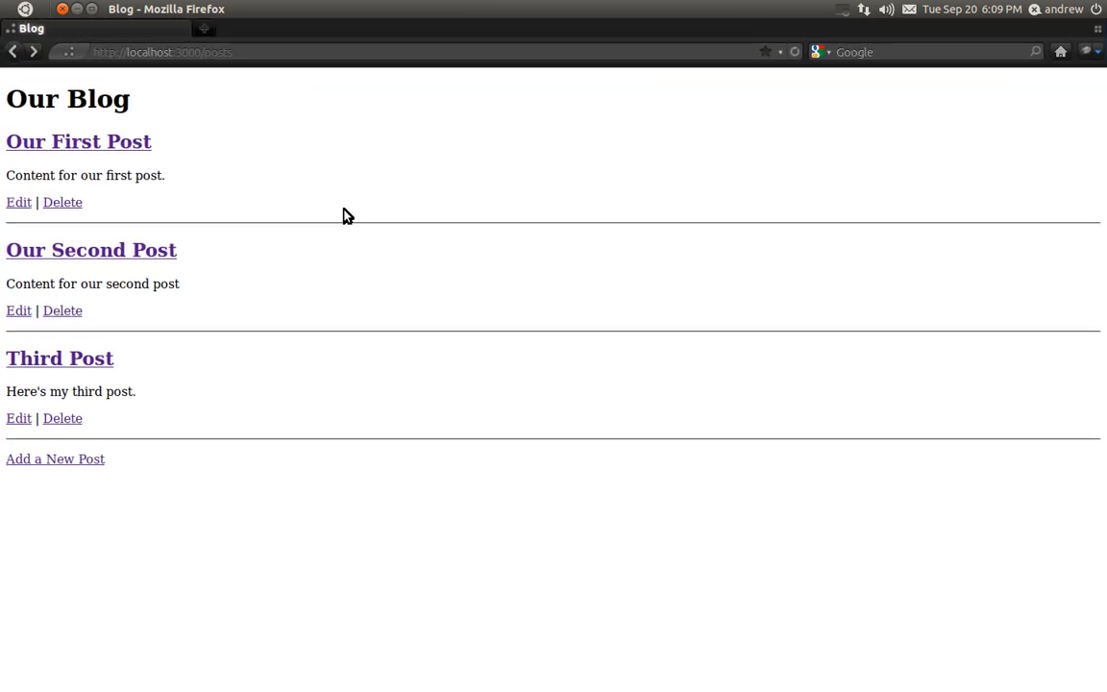
pyautogui.moveTo(63, 352)
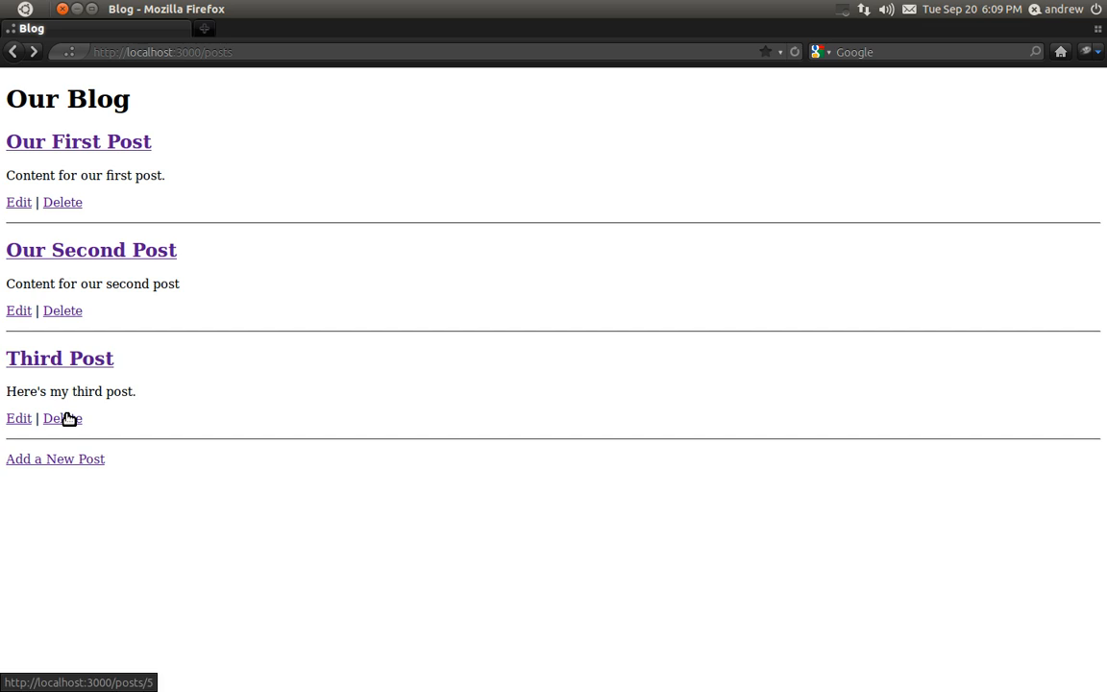
# Delete the Third Post entry and confirm "Are you sure?" so two posts remain.
pyautogui.click(62, 419)
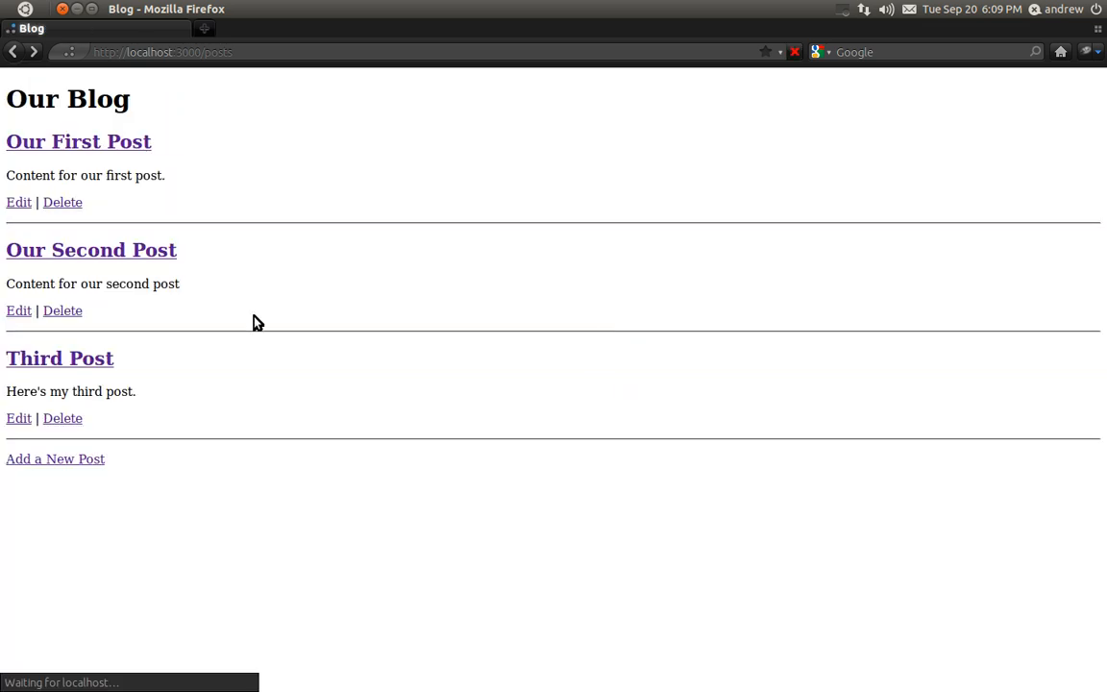
pyautogui.click(61, 417)
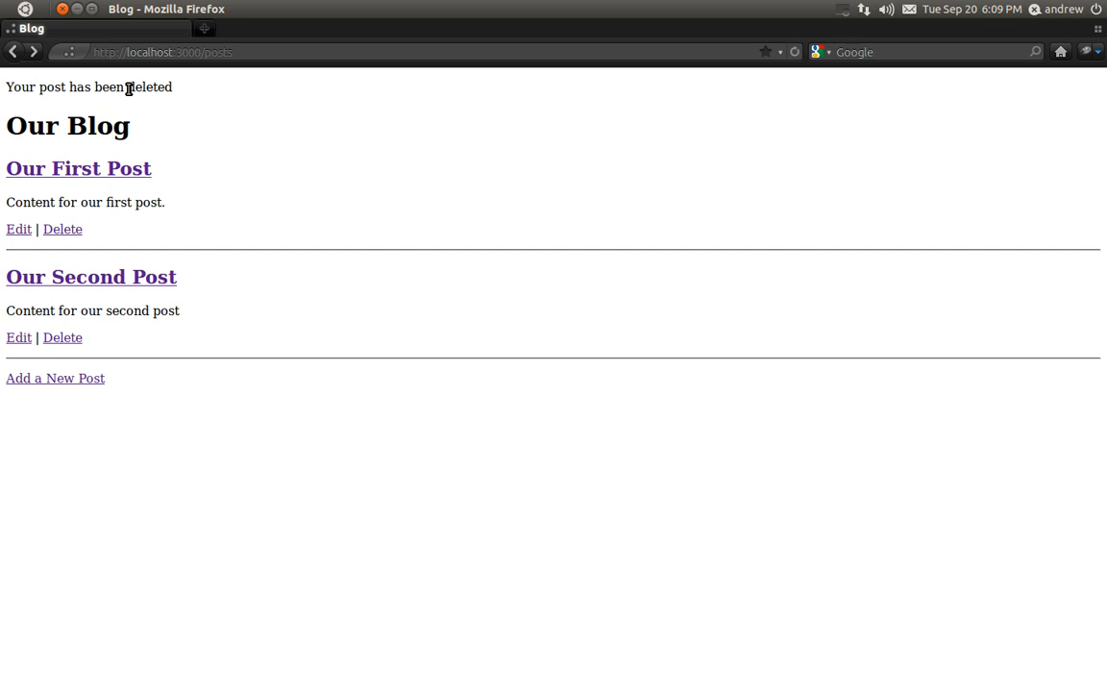
pyautogui.moveTo(162, 362)
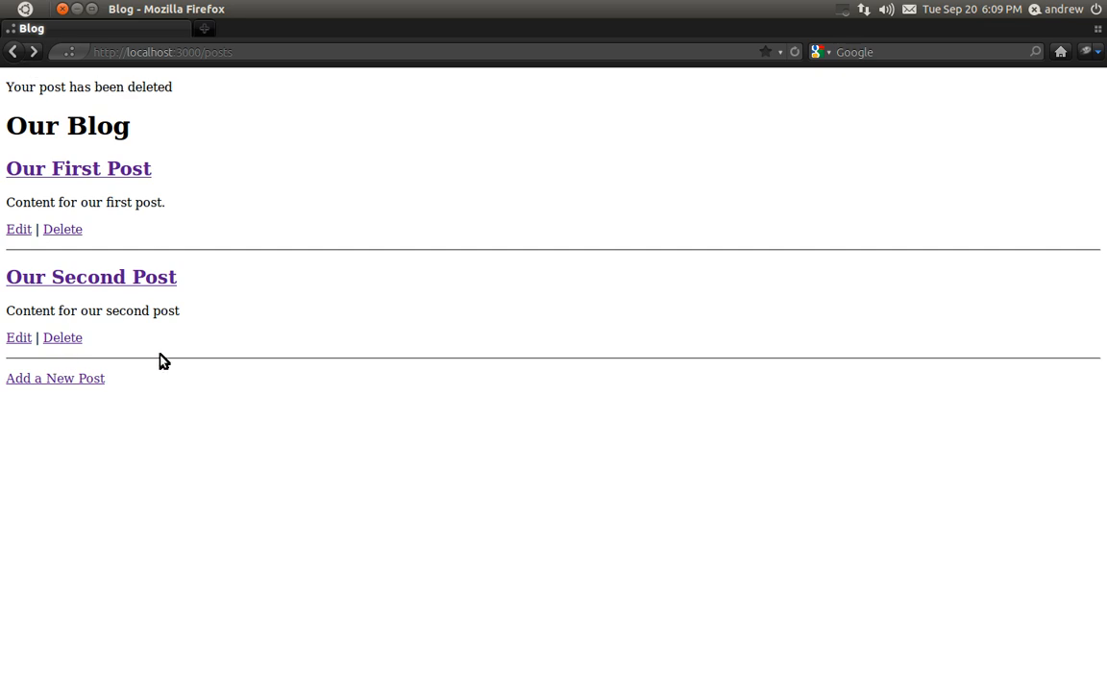